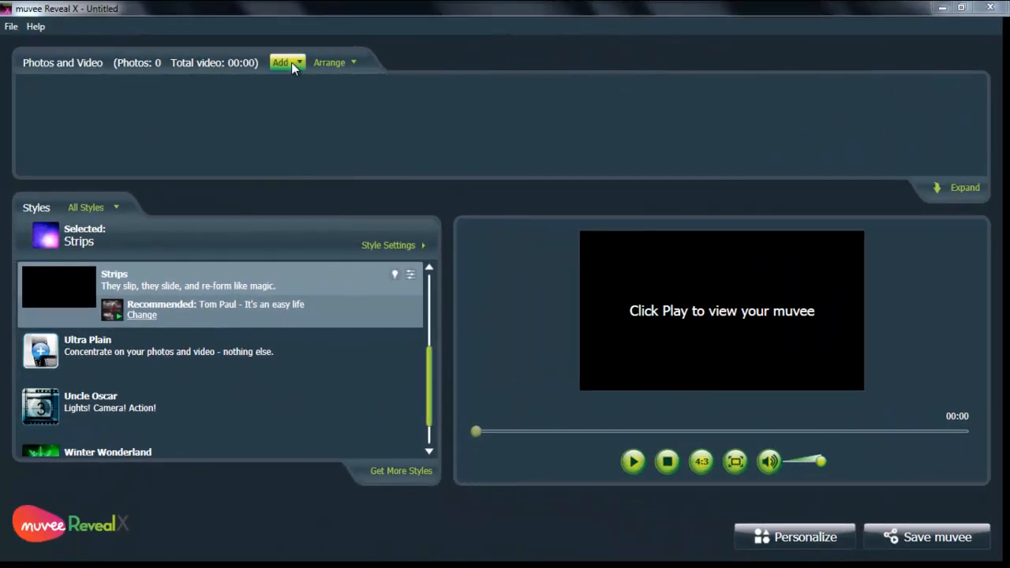
mouse_move(292, 89)
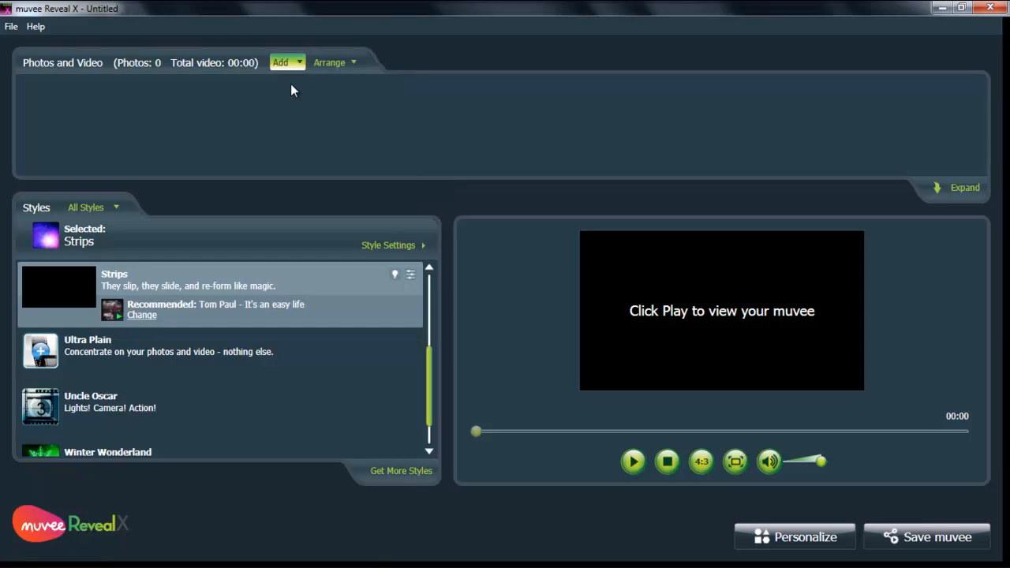
- Load all 20 photos from the 'christmas in london 2011' folder into the project
left_click(281, 62)
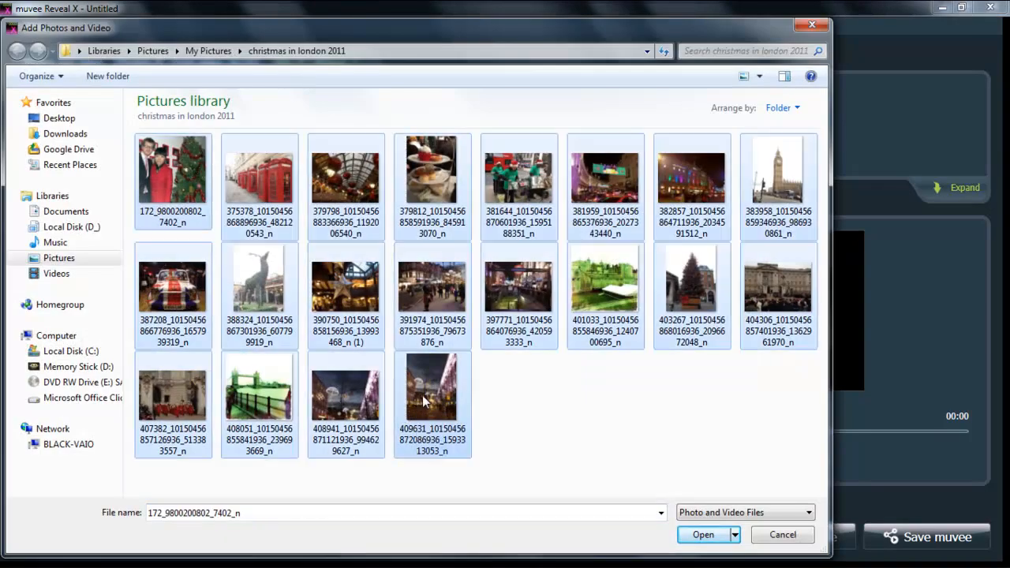
left_click(702, 535)
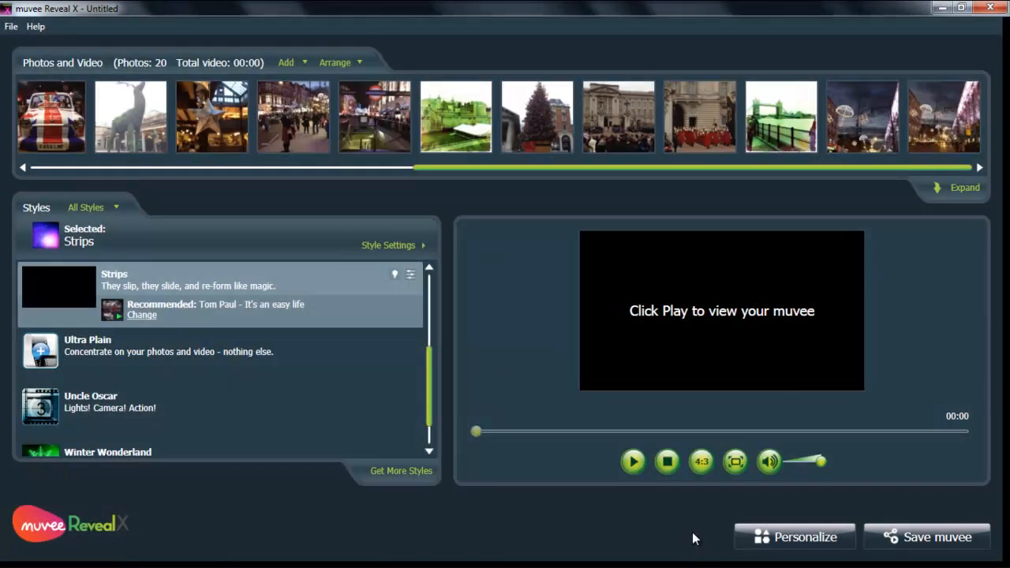
mouse_move(432, 368)
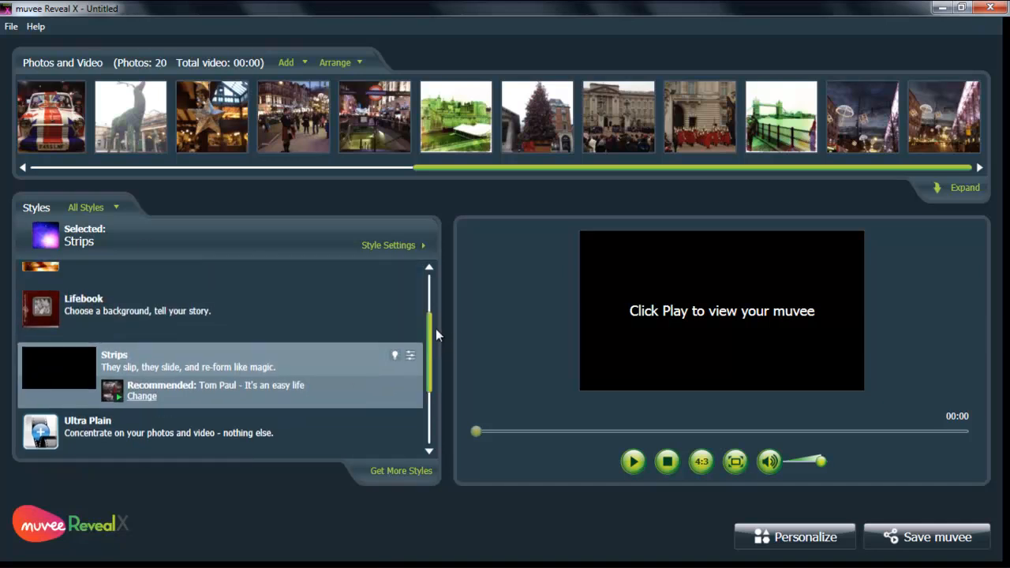
scroll("up", 3)
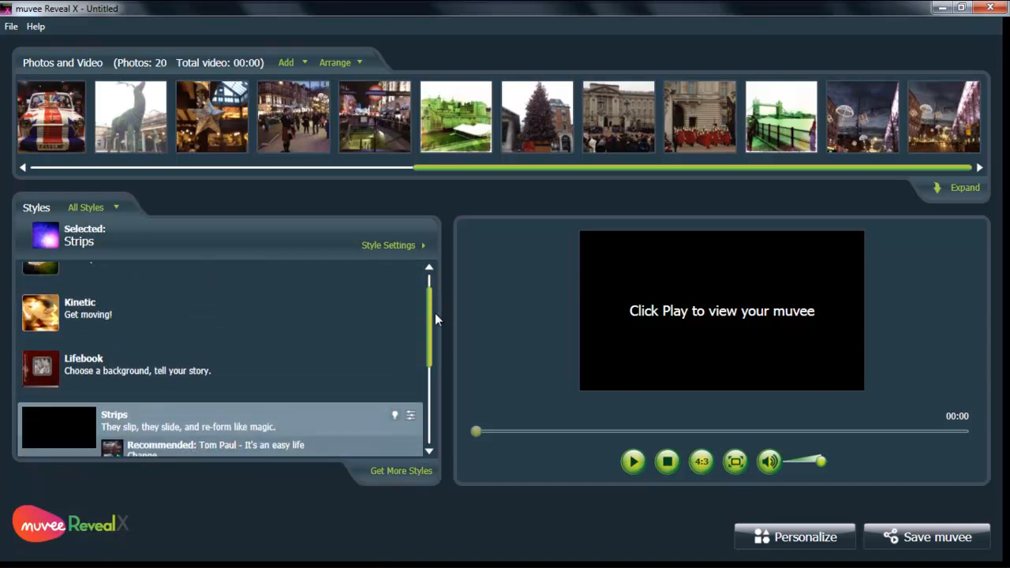
scroll("down", 3)
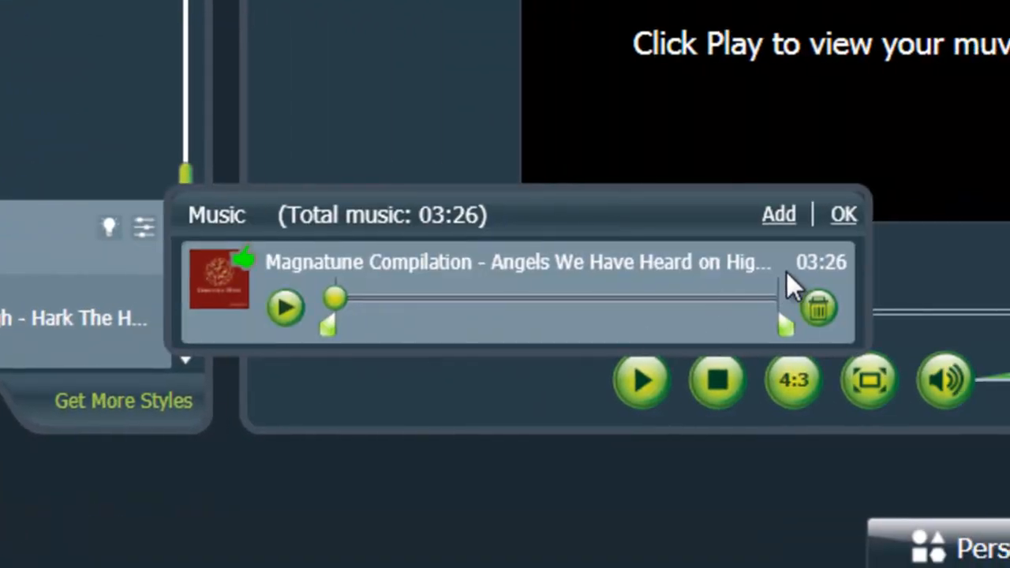
mouse_move(789, 340)
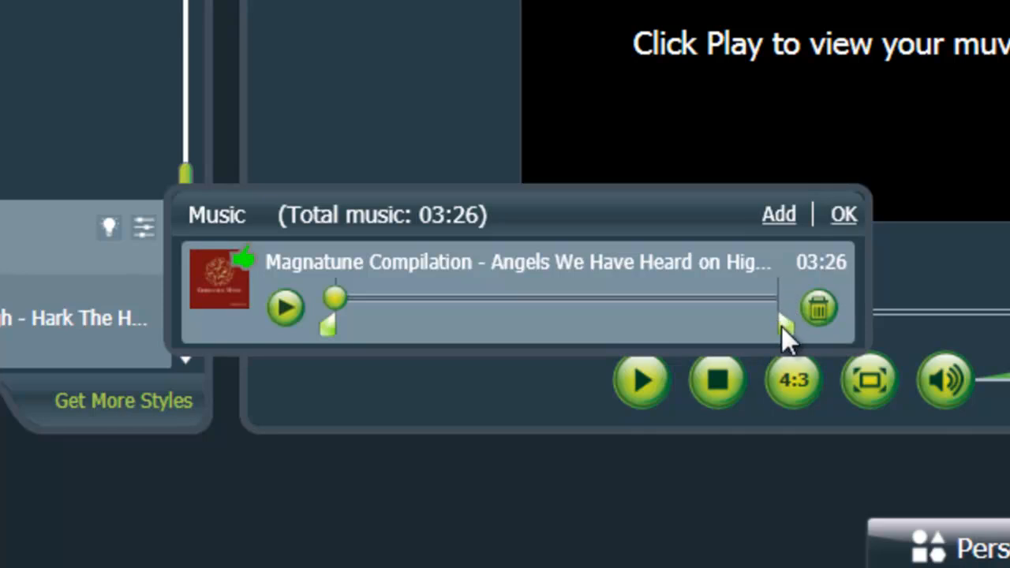
- Trim the 'Angels We Have Heard on High' music track to end at 01:29
left_click_drag(785, 328, 528, 326)
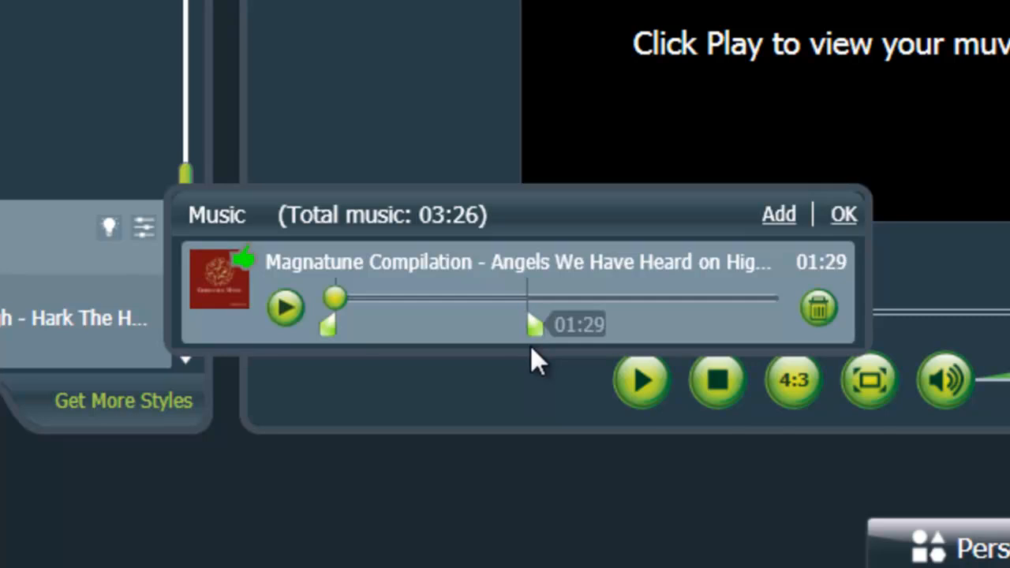
left_click(843, 214)
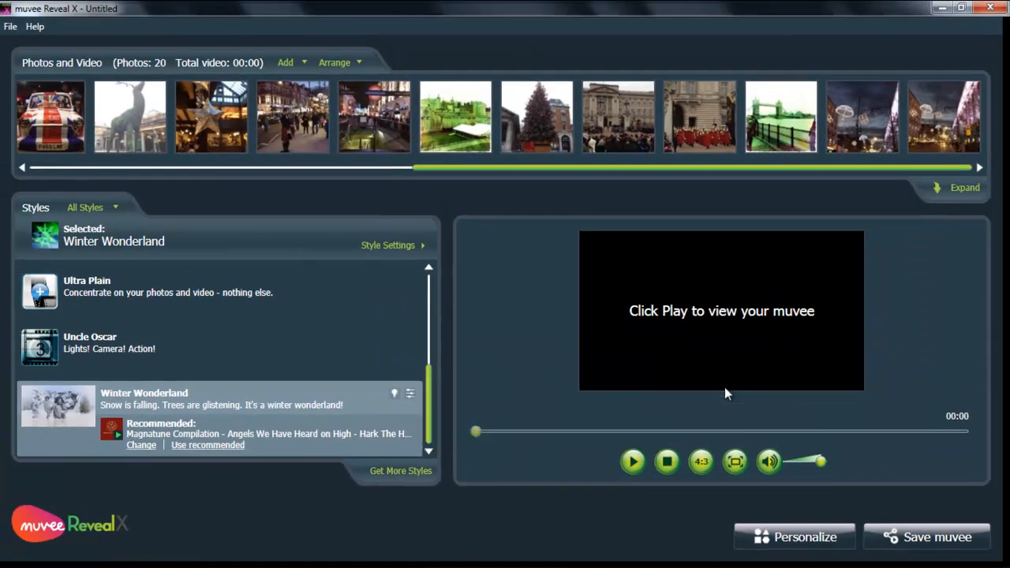
mouse_move(632, 462)
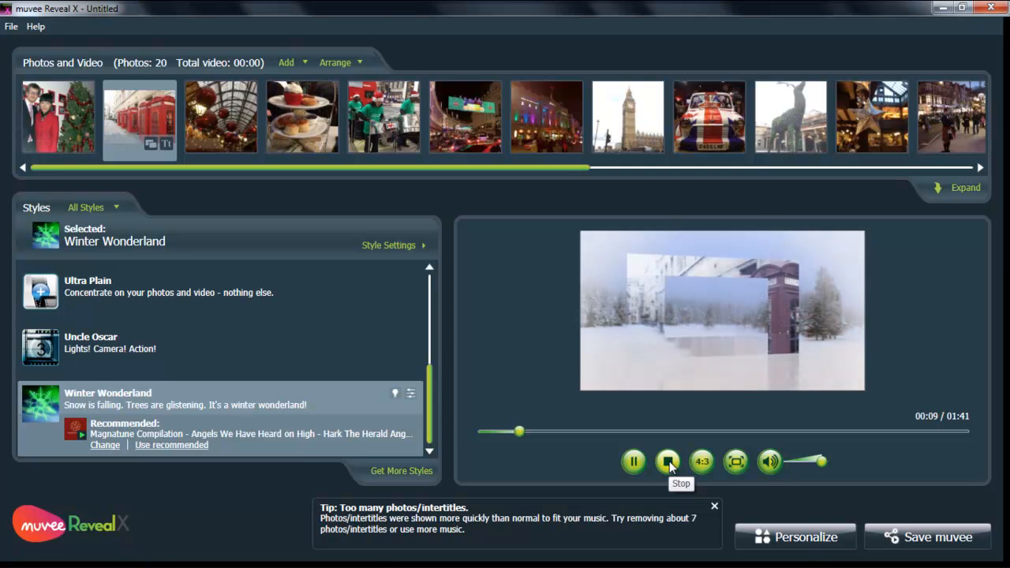
- Stop the Winter Wonderland slideshow preview
left_click(667, 461)
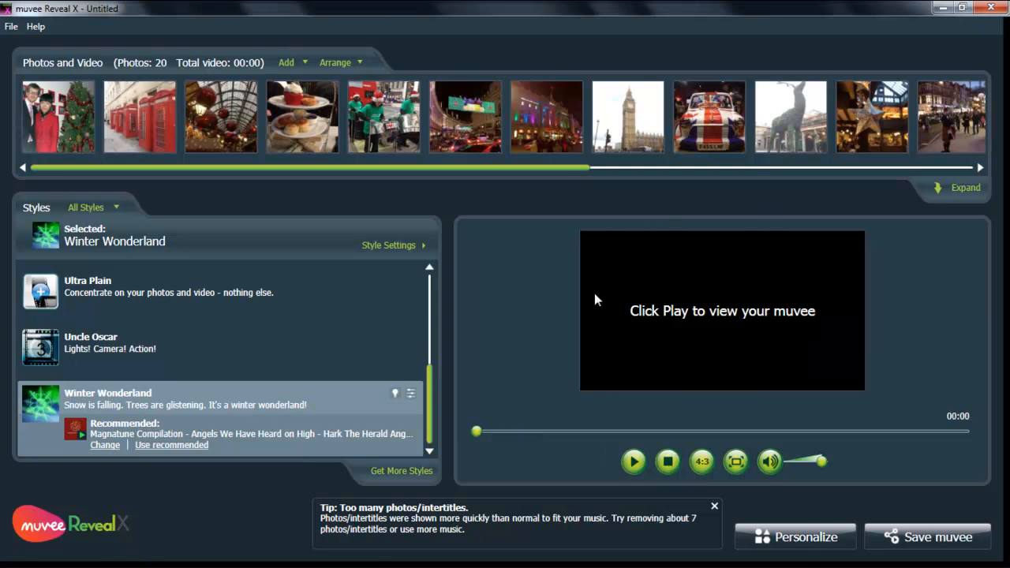
mouse_move(965, 187)
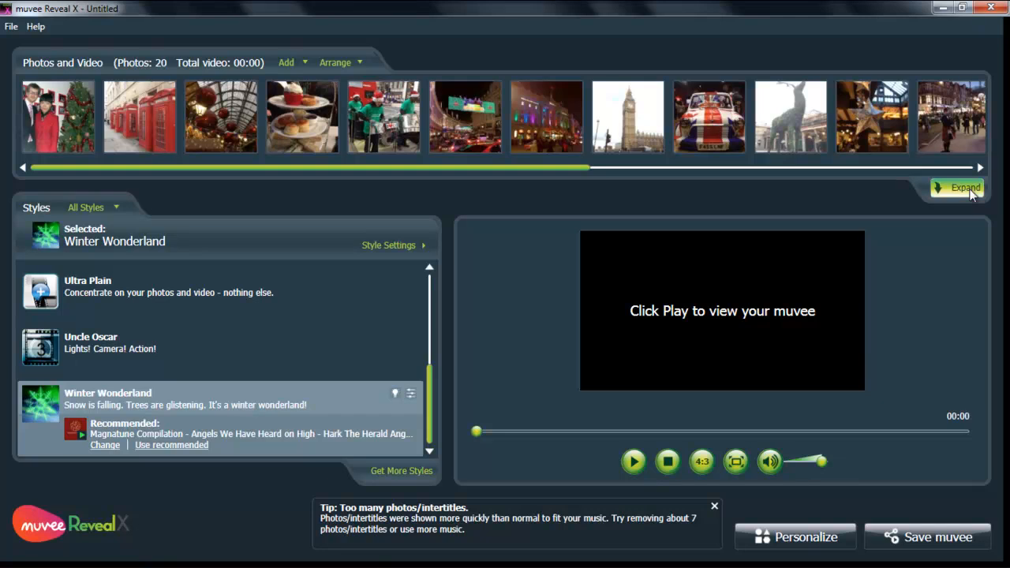
- Remove the night-street, red-coated guards, Buckingham Palace and green riverside photos in the expanded view
left_click(959, 188)
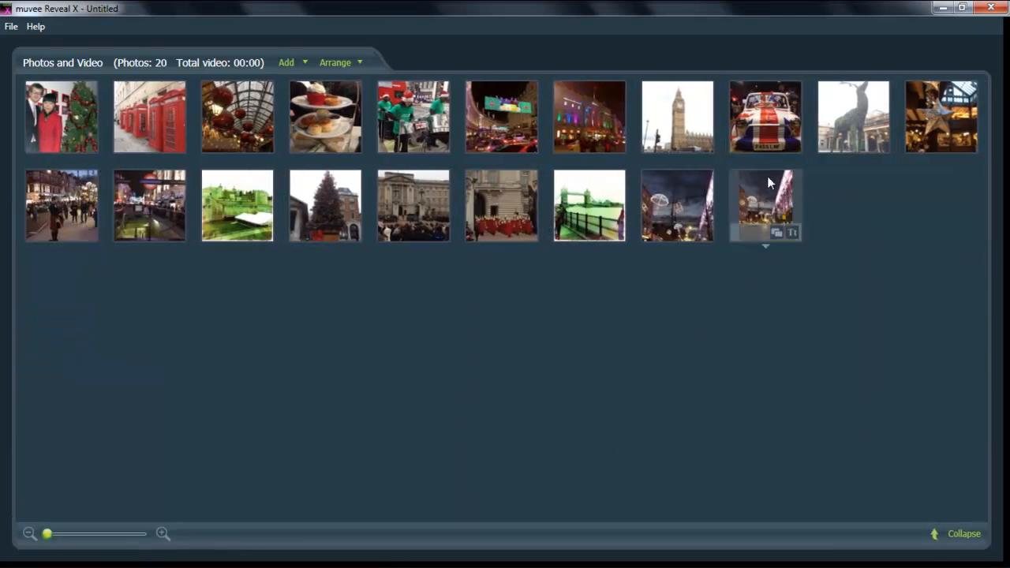
right_click(764, 205)
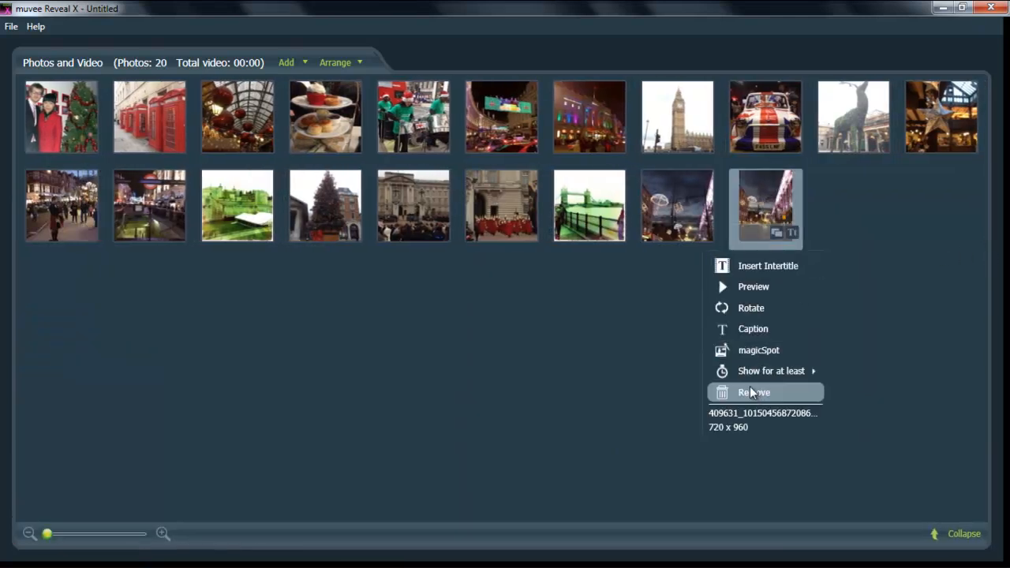
left_click(754, 392)
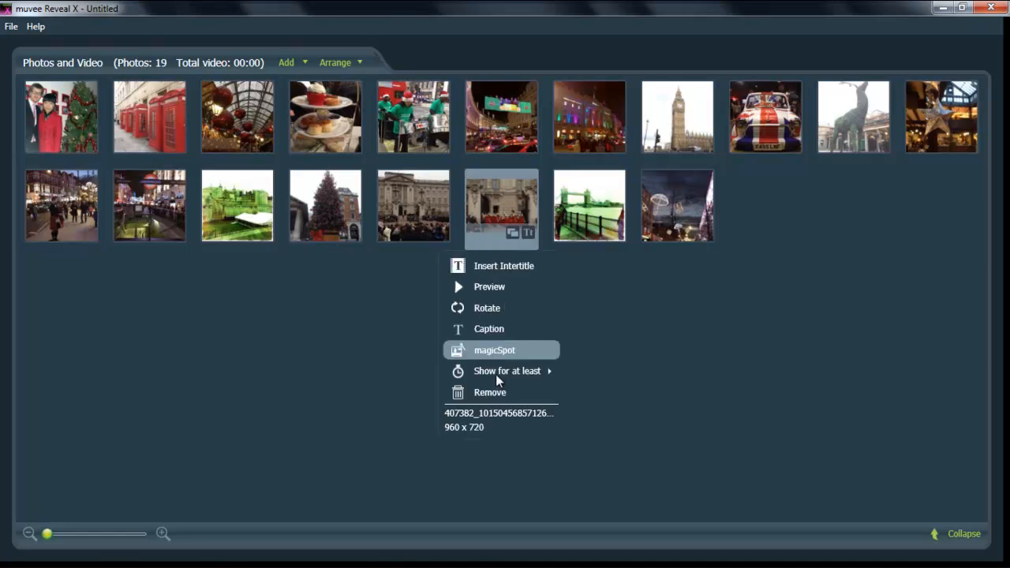
left_click(489, 392)
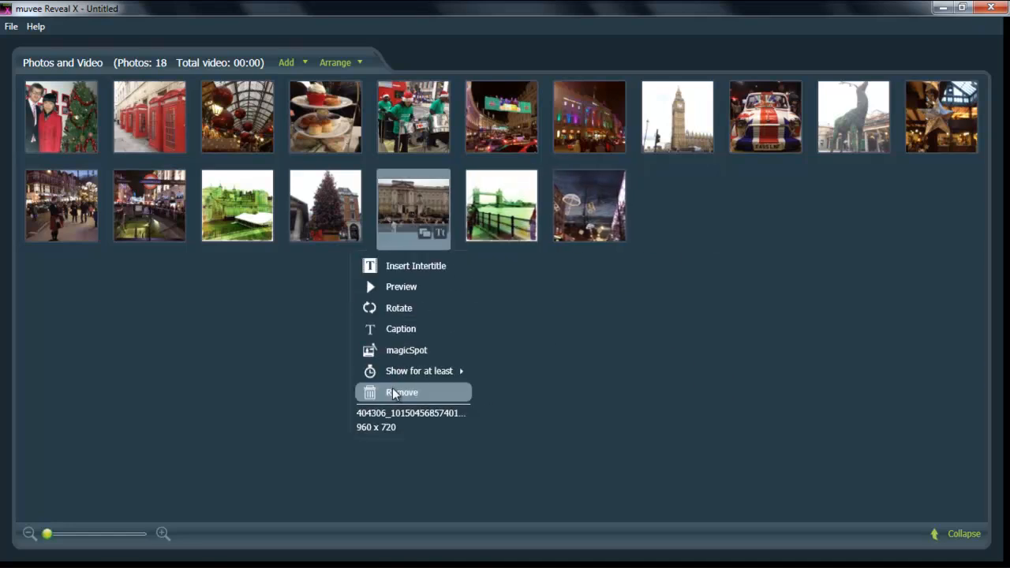
left_click(401, 392)
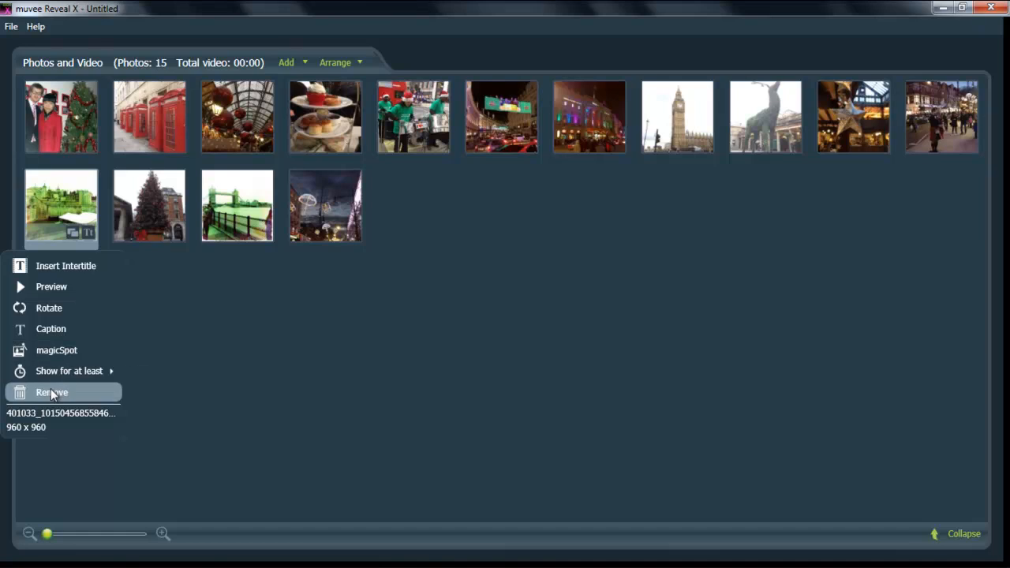
mouse_move(54, 395)
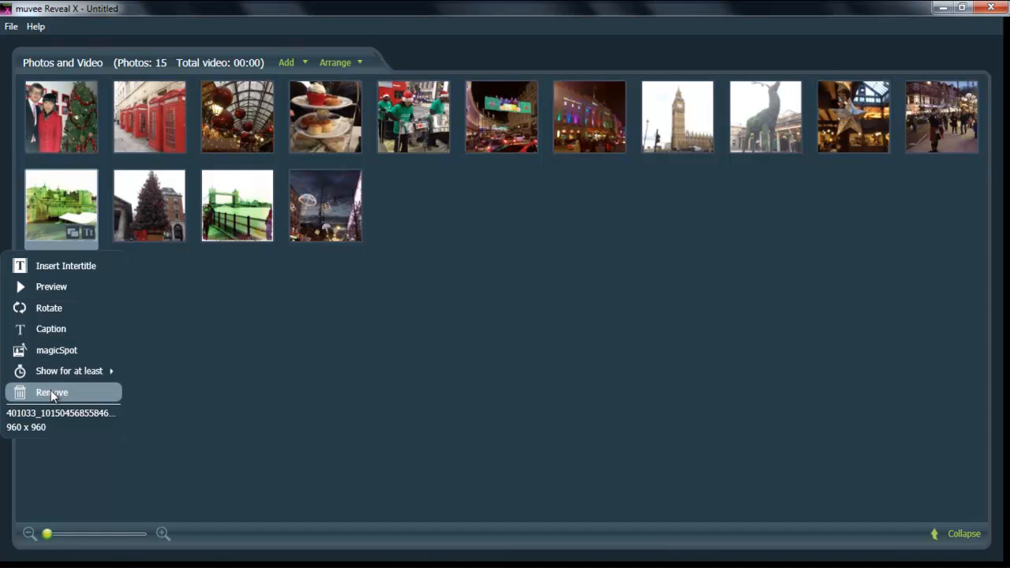
left_click(51, 392)
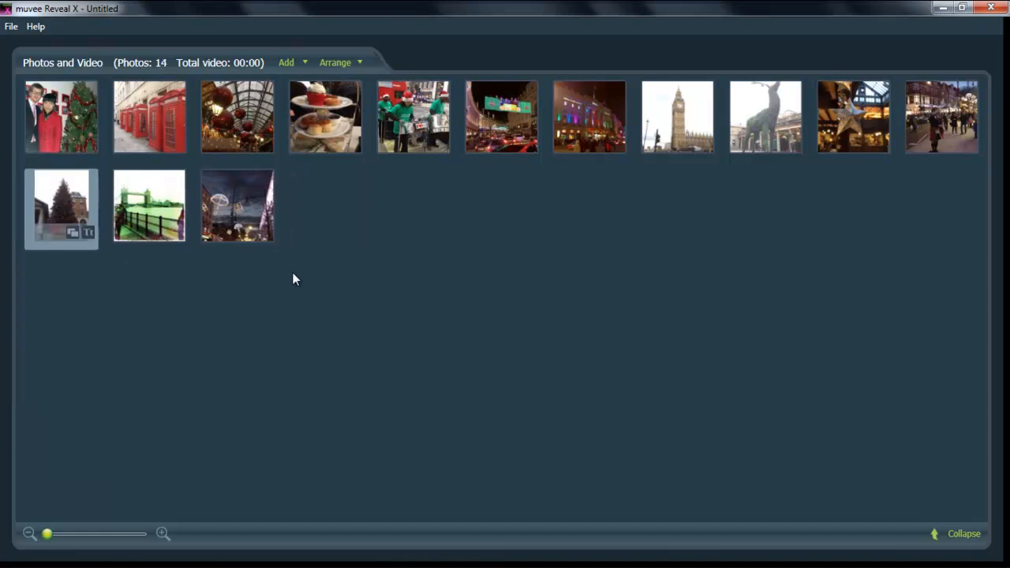
mouse_move(676, 117)
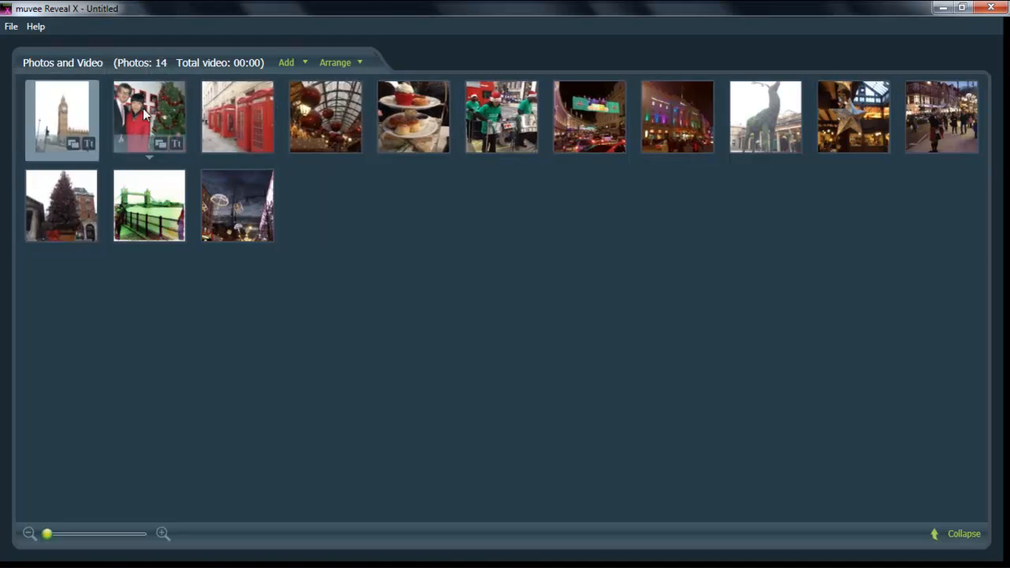
- Move the Big Ben photo to the front and the deer sculpture photo near the start
left_click_drag(149, 117, 237, 205)
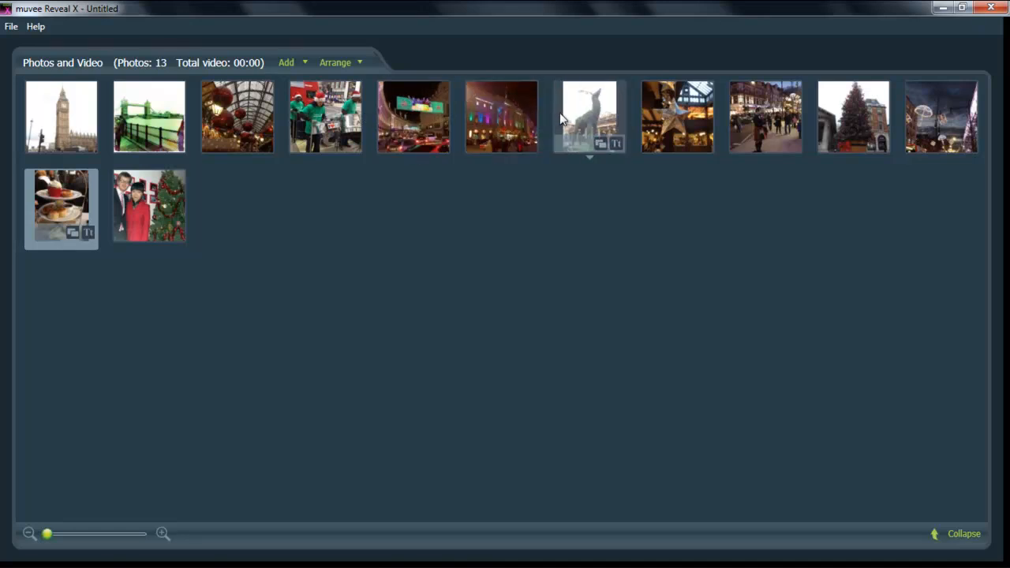
left_click_drag(589, 116, 236, 116)
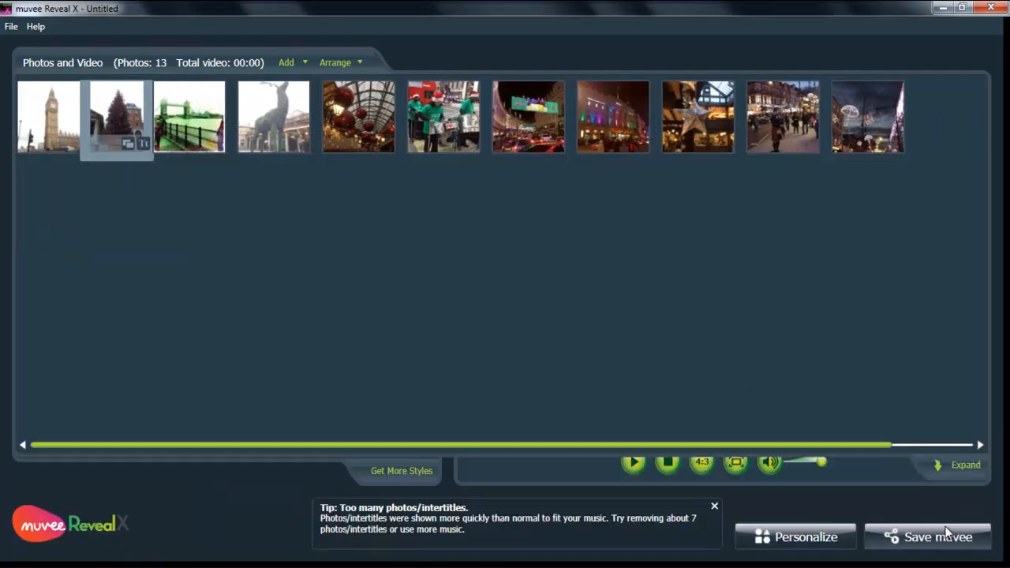
- Collapse the photo panel, then play and stop the reordered 13-photo preview
left_click(965, 464)
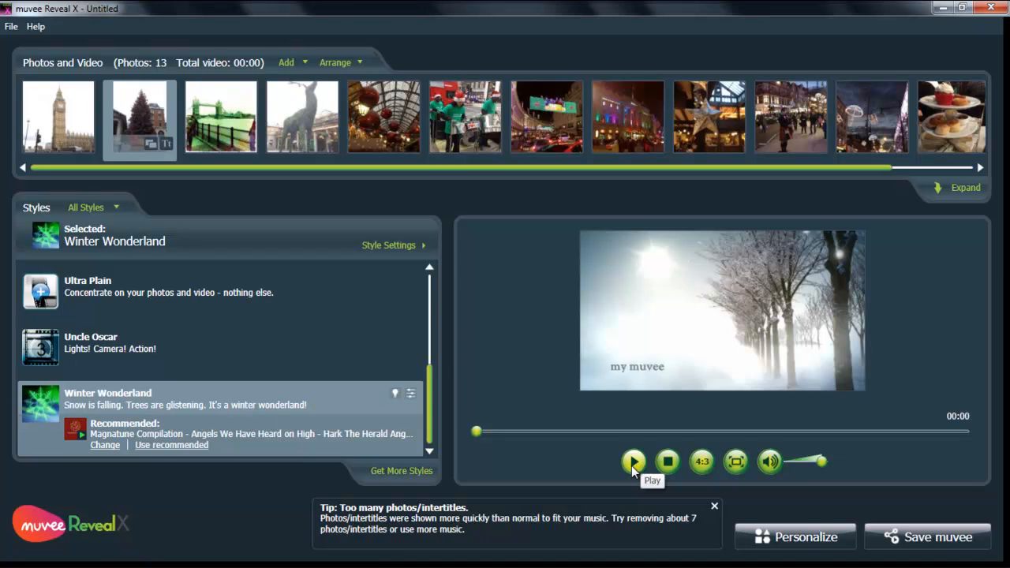
left_click(634, 462)
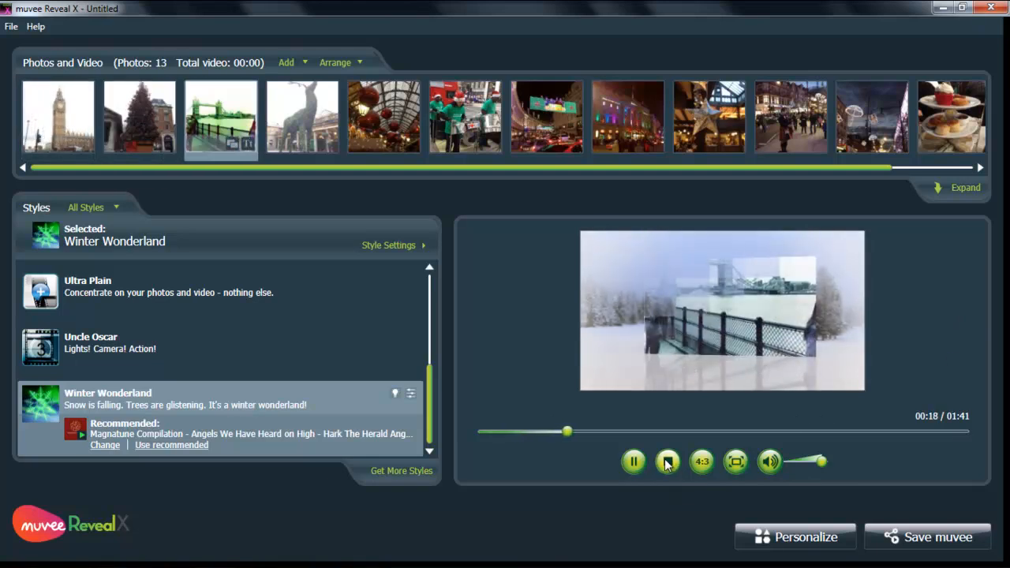
left_click(667, 461)
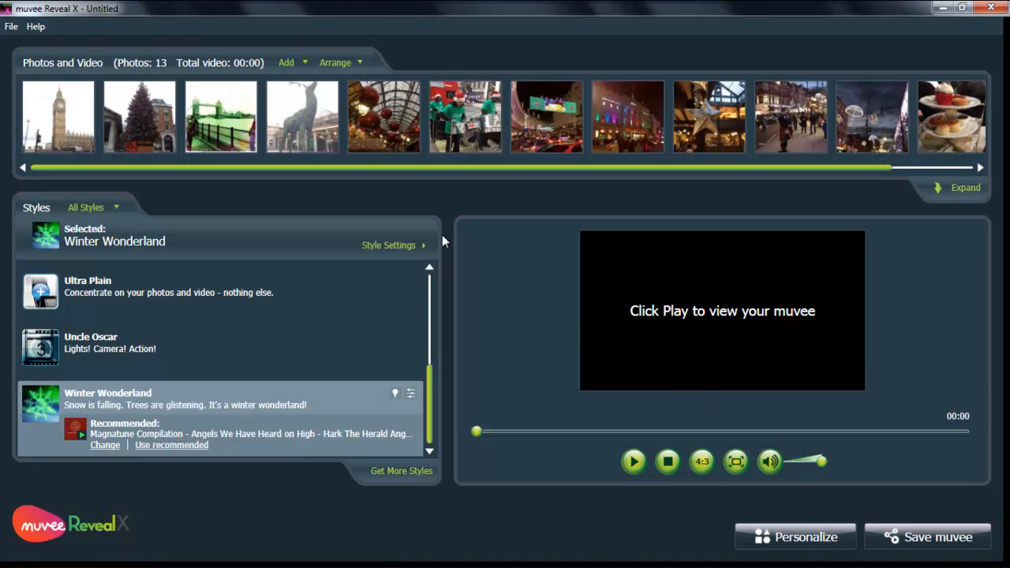
mouse_move(966, 188)
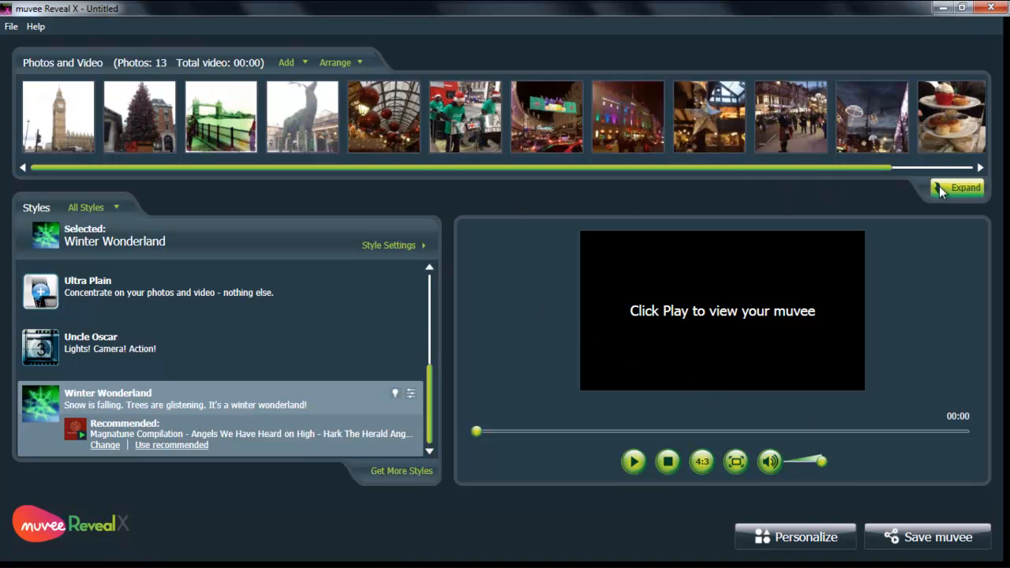
- Expand the photo panel and open magicSpot for the couple-by-the-tree photo
left_click(965, 188)
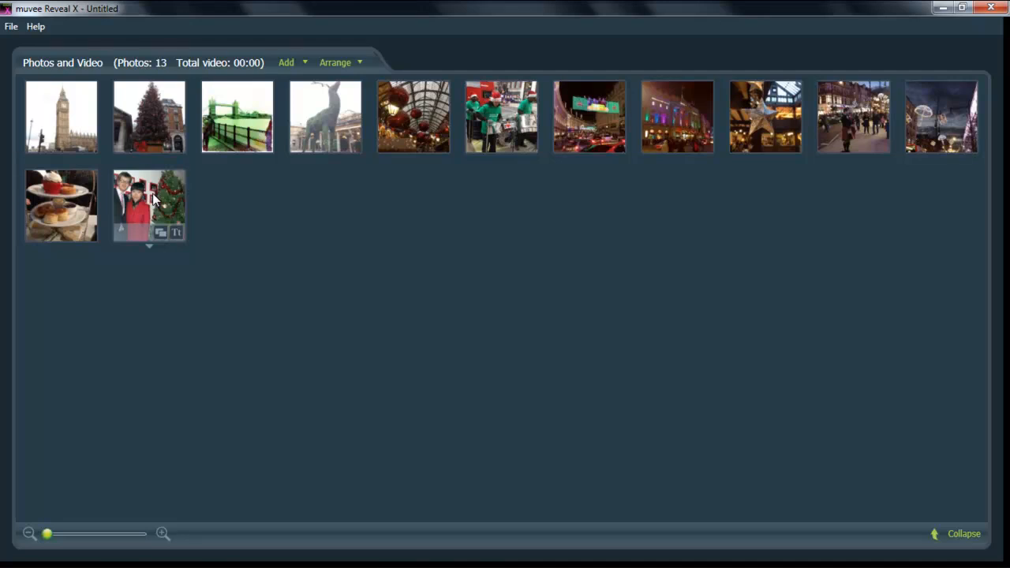
left_click(148, 246)
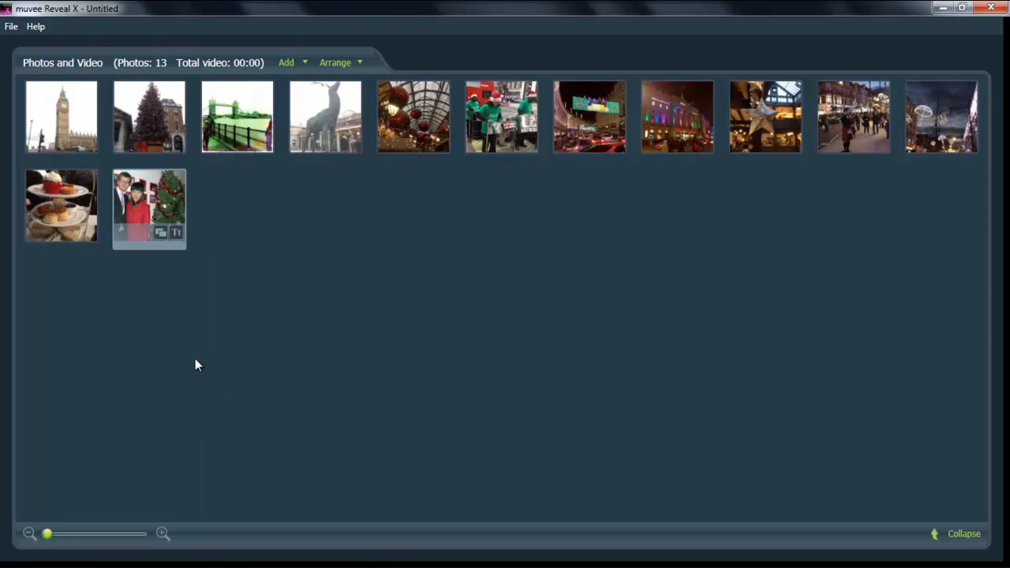
right_click(149, 208)
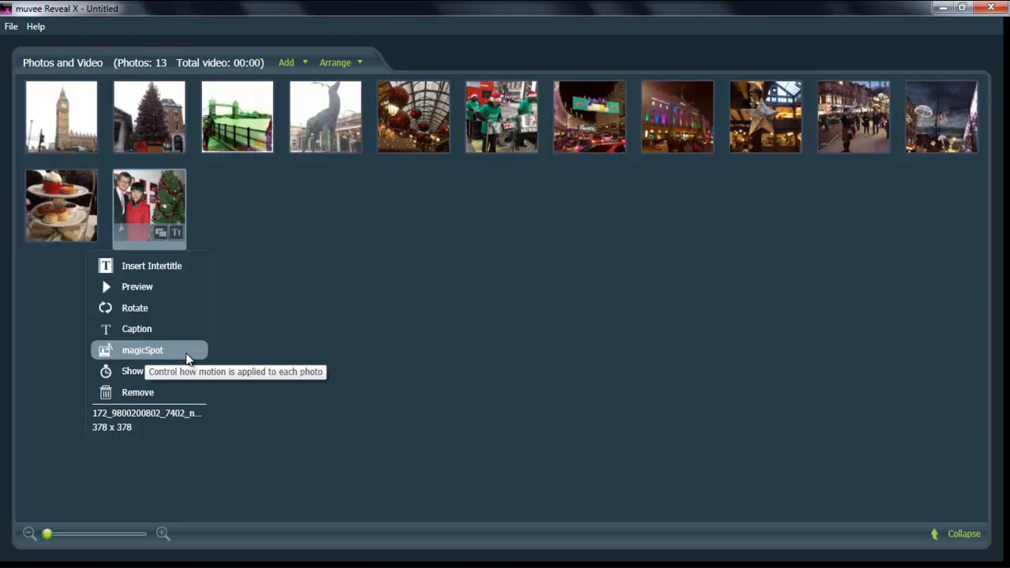
left_click(142, 349)
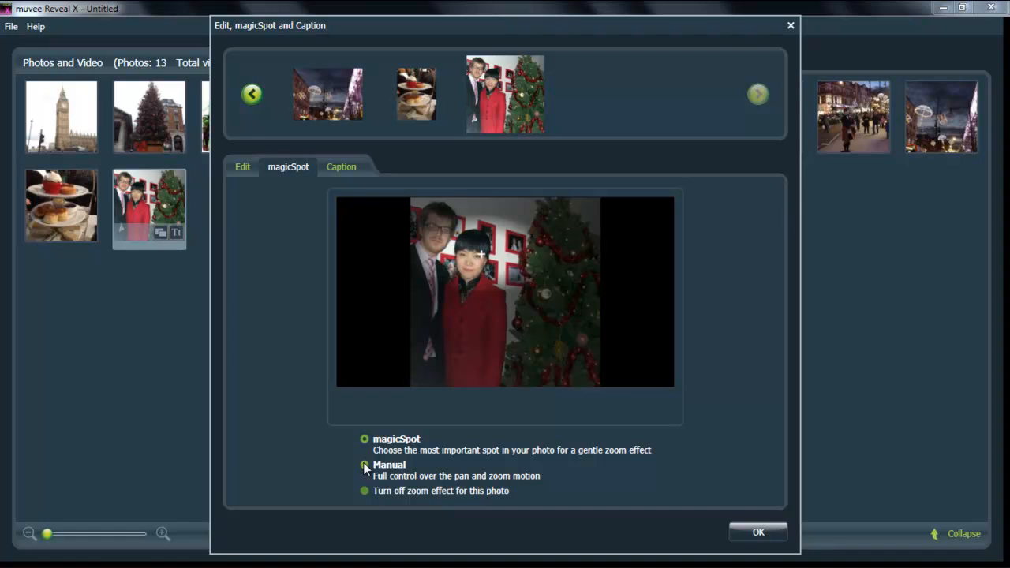
- Set manual pan and zoom framing the couple's faces, and confirm the editor
left_click(364, 465)
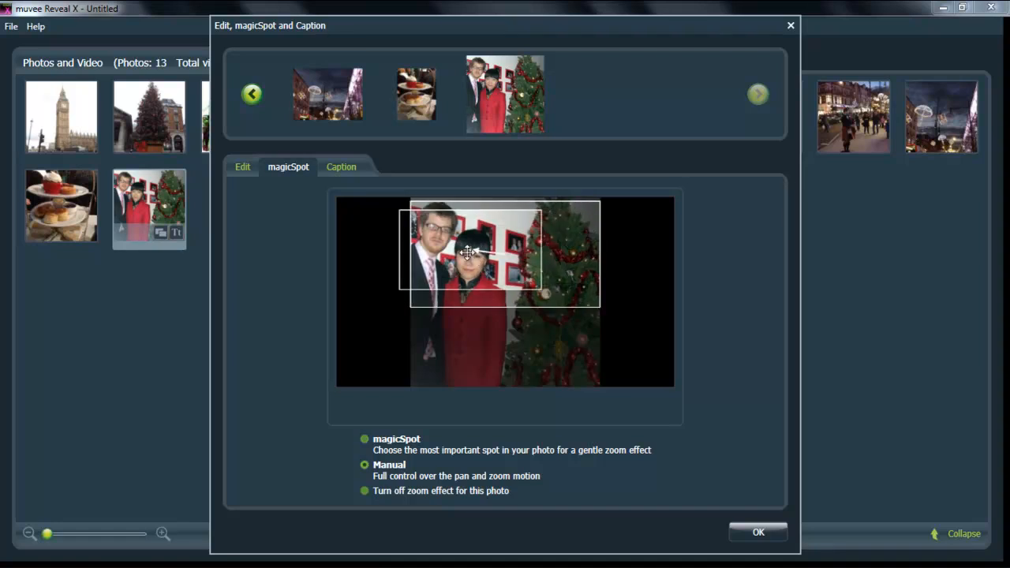
left_click_drag(470, 253, 457, 245)
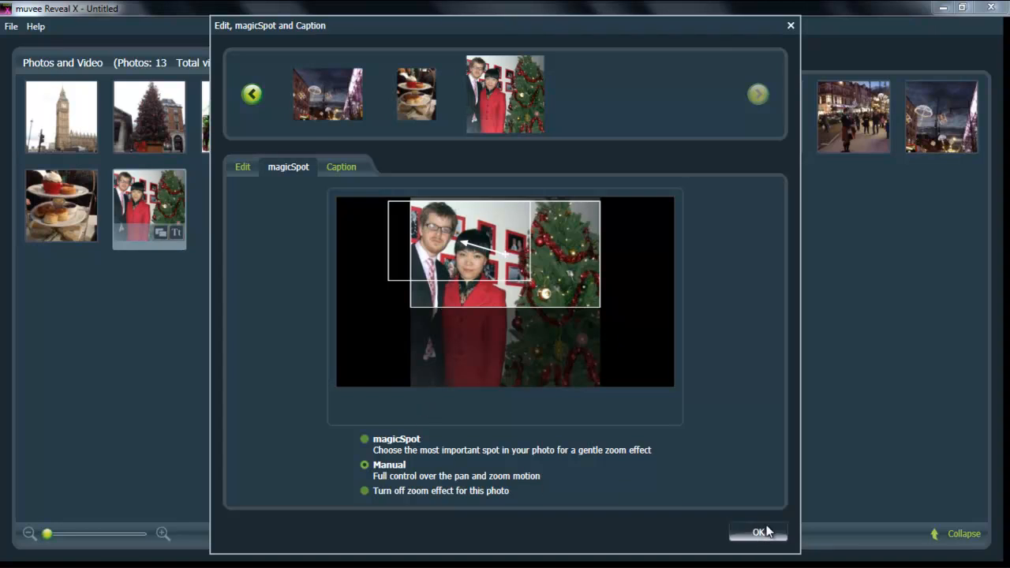
left_click(758, 532)
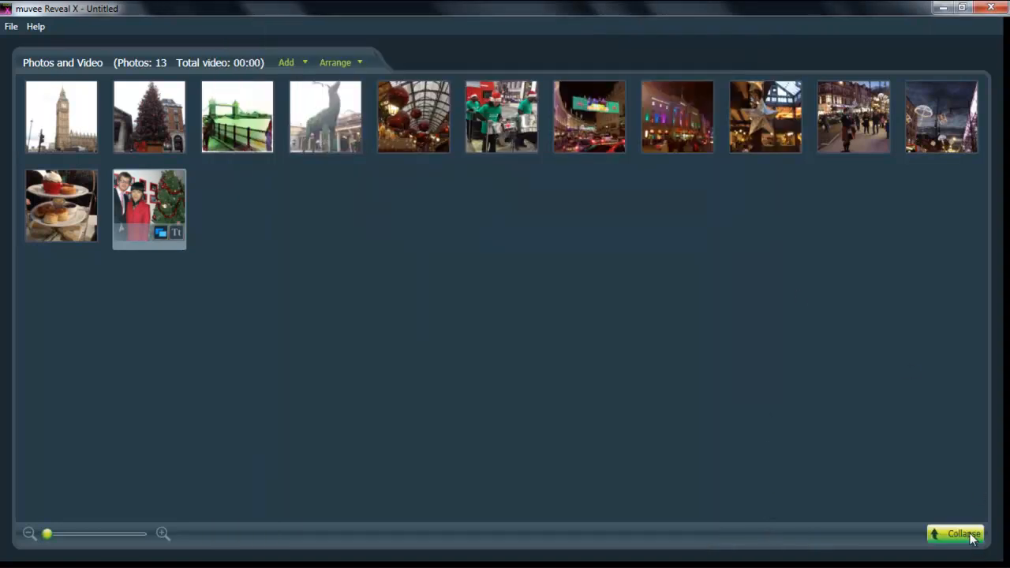
- Collapse the photo panel and set the slideshow title to 'Christmas in London, 2011'
left_click(959, 535)
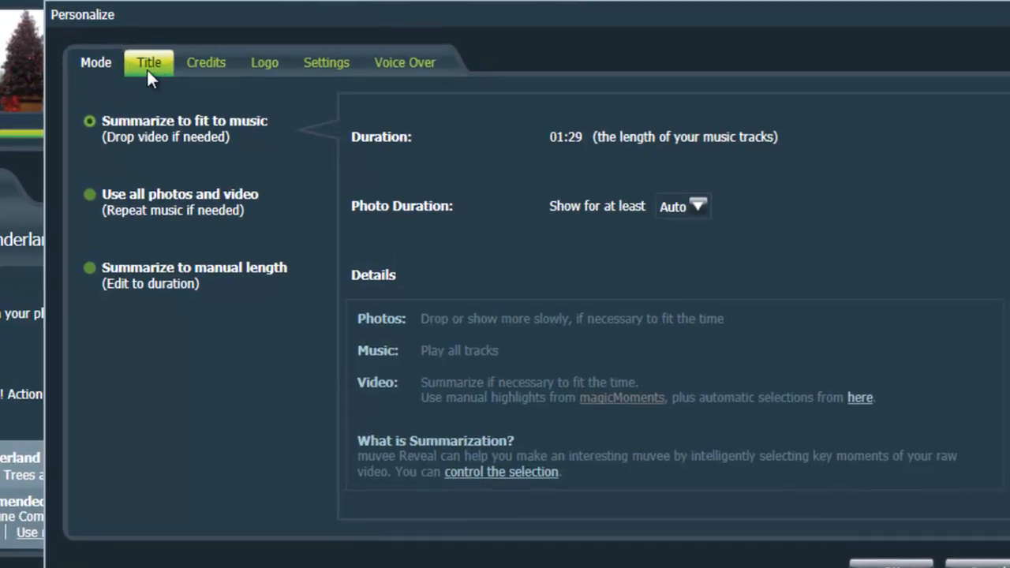
left_click(149, 62)
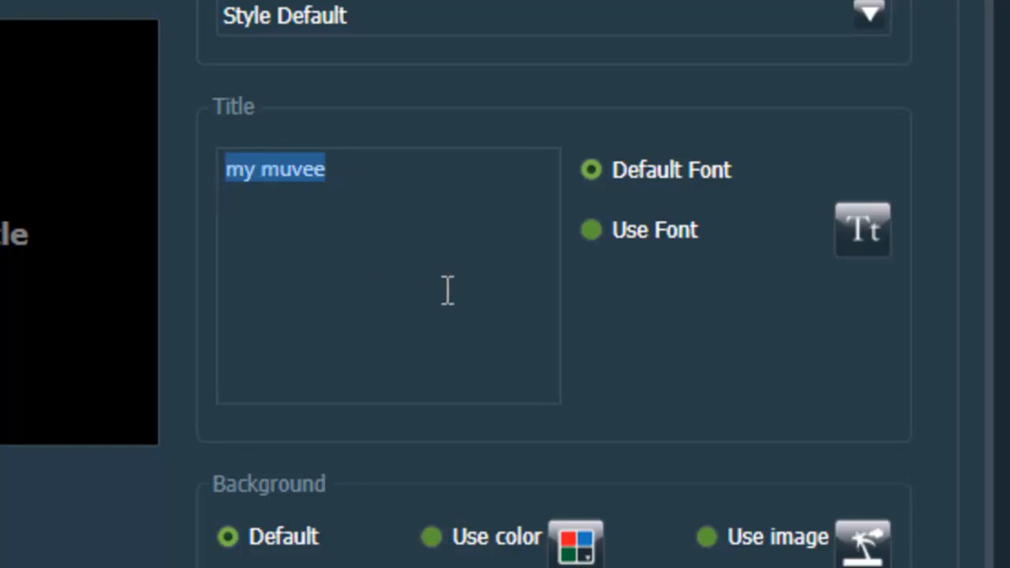
type("Chris")
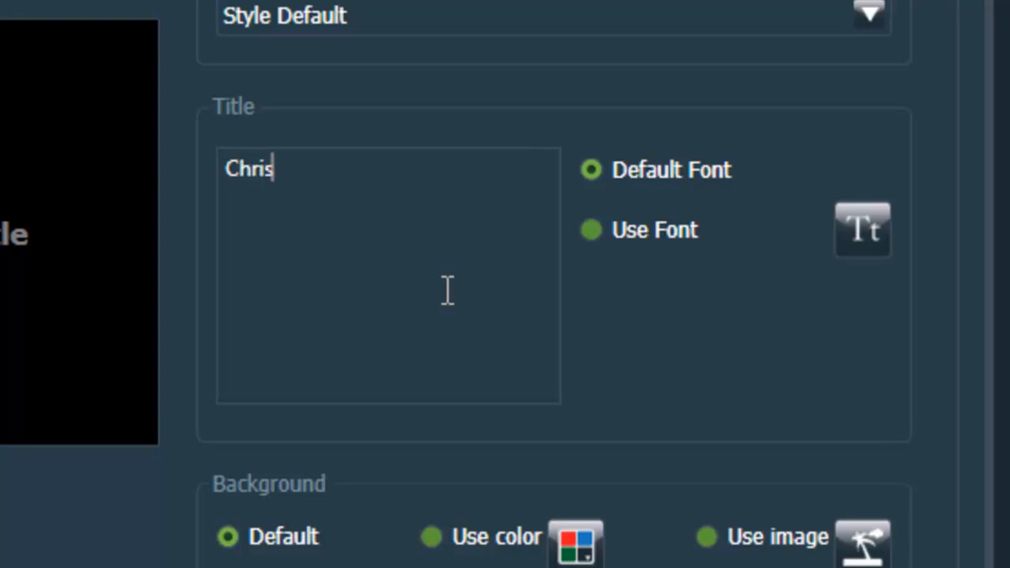
type("tmas in Lon")
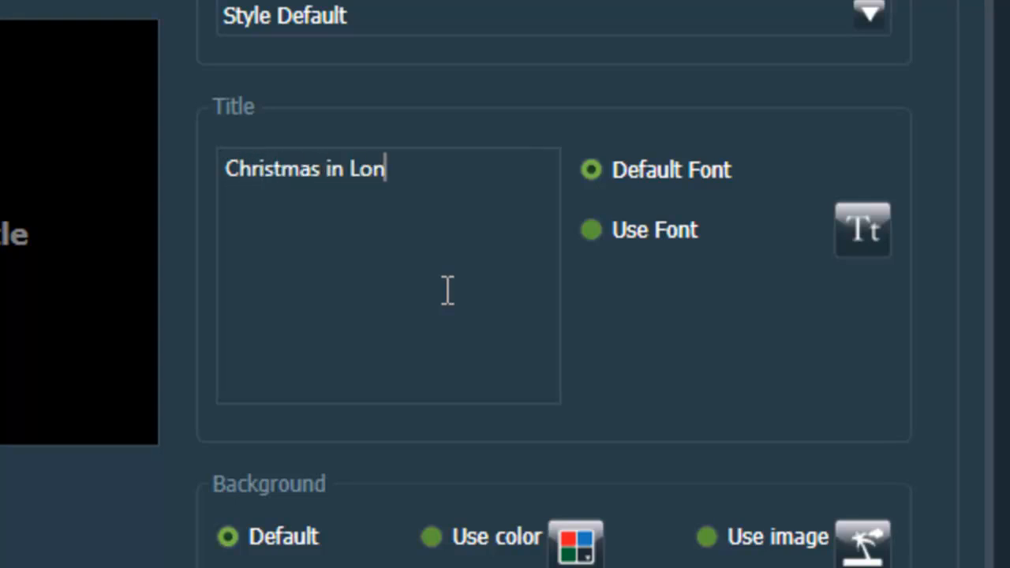
type("don, 20-1")
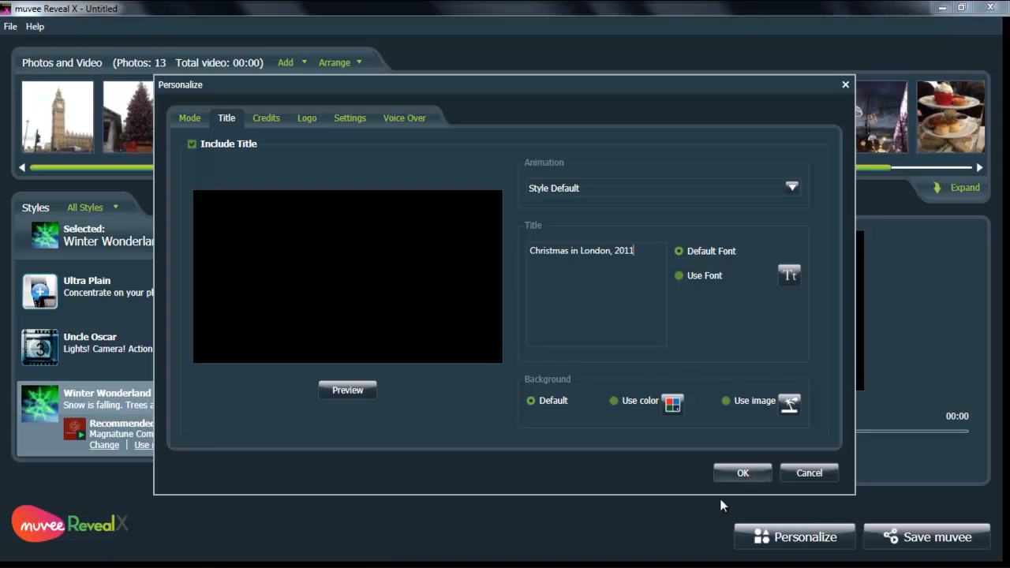
left_click(742, 473)
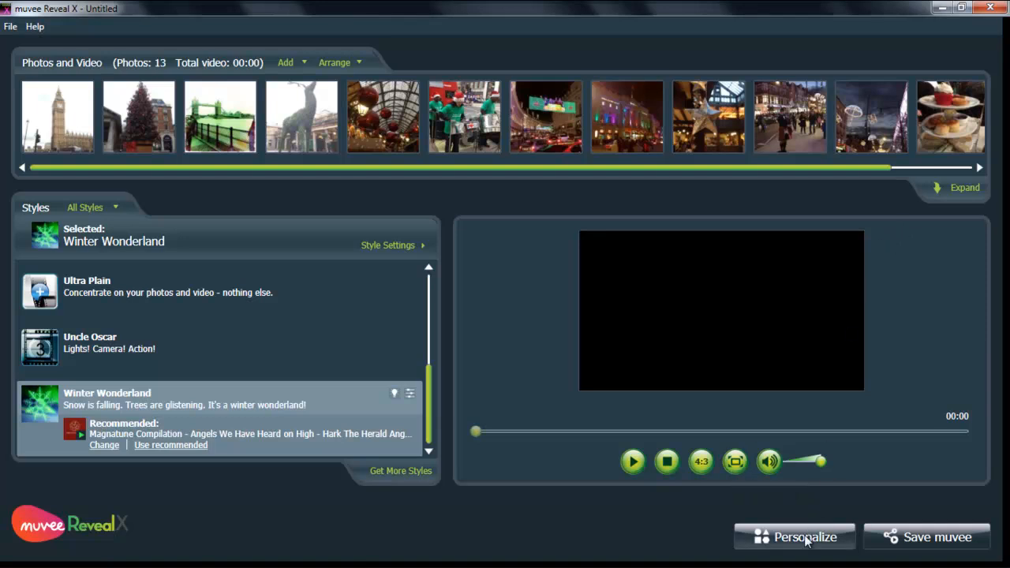
- Insert 'Christmas in London 2011' as a new first line in the closing credits
left_click(794, 536)
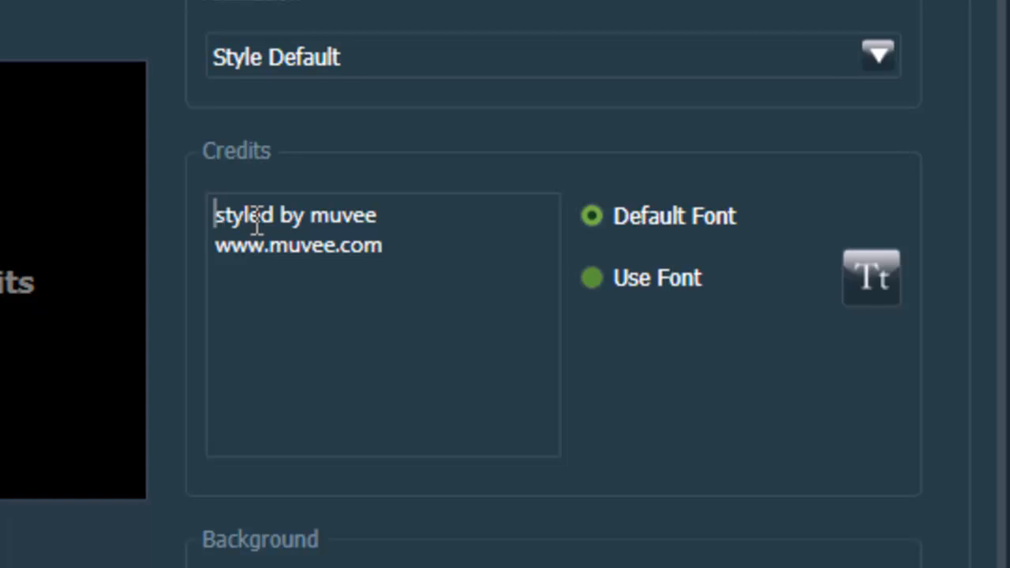
key("Return")
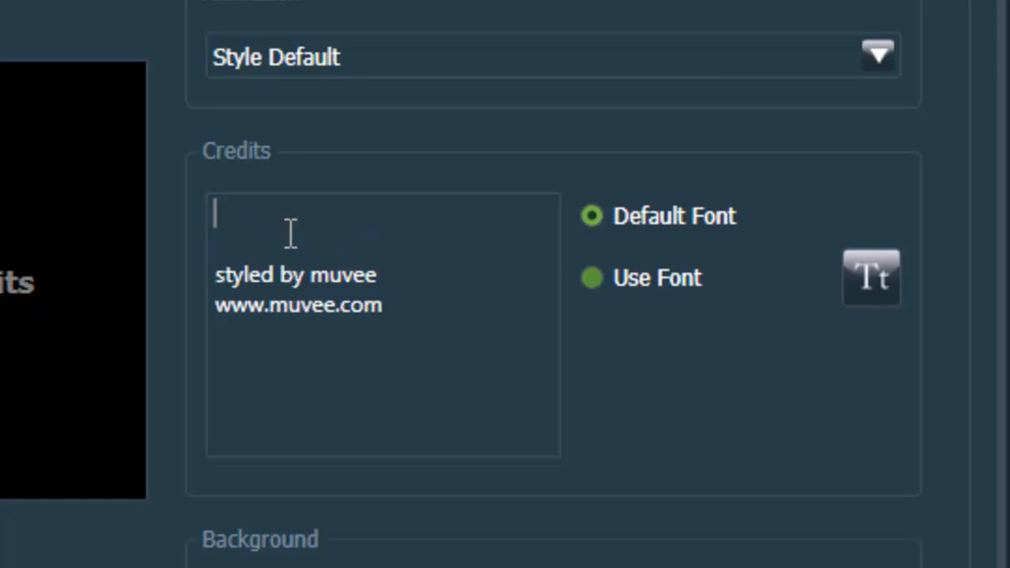
type("Christmas")
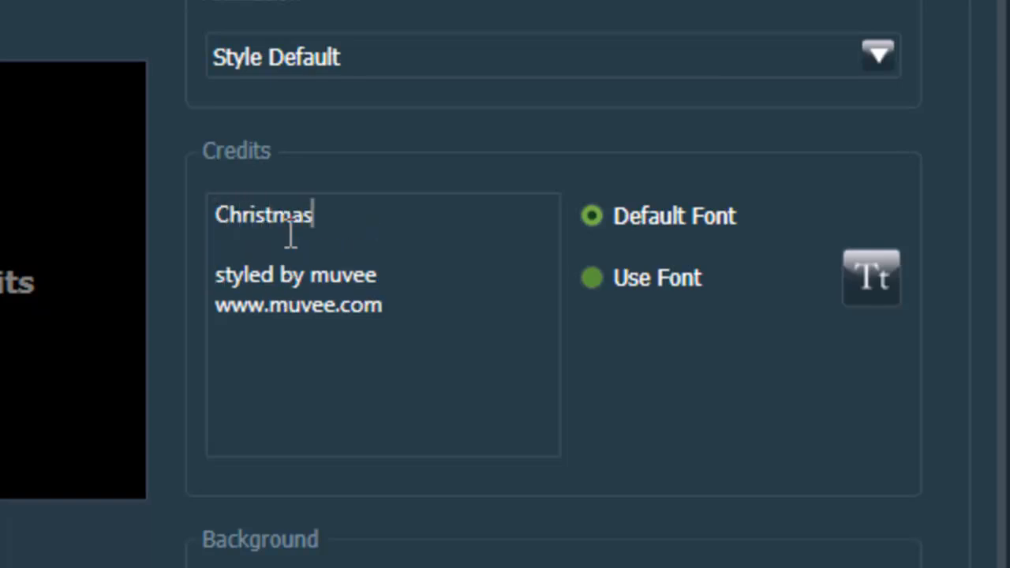
type("in Lond")
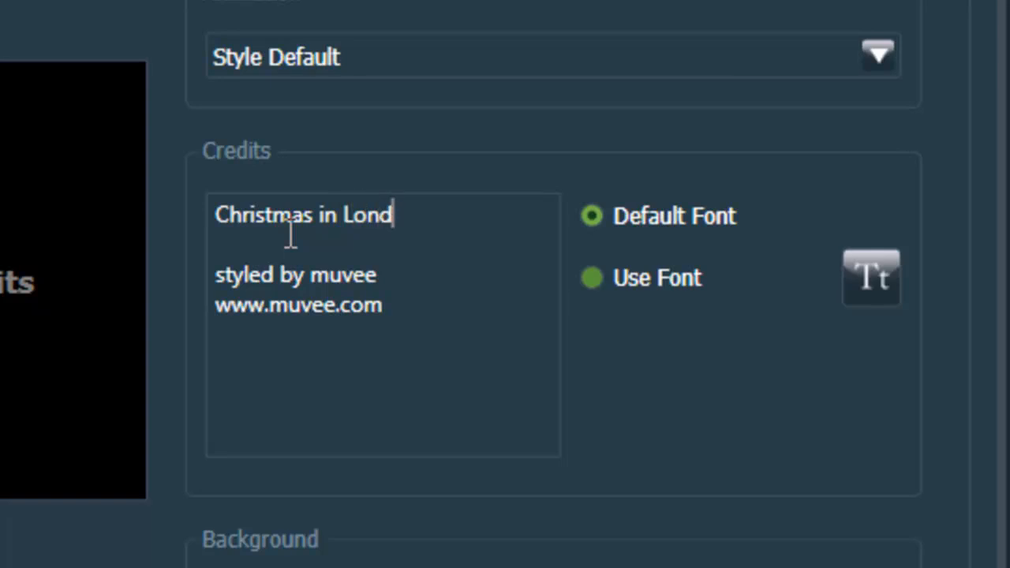
type("on 2")
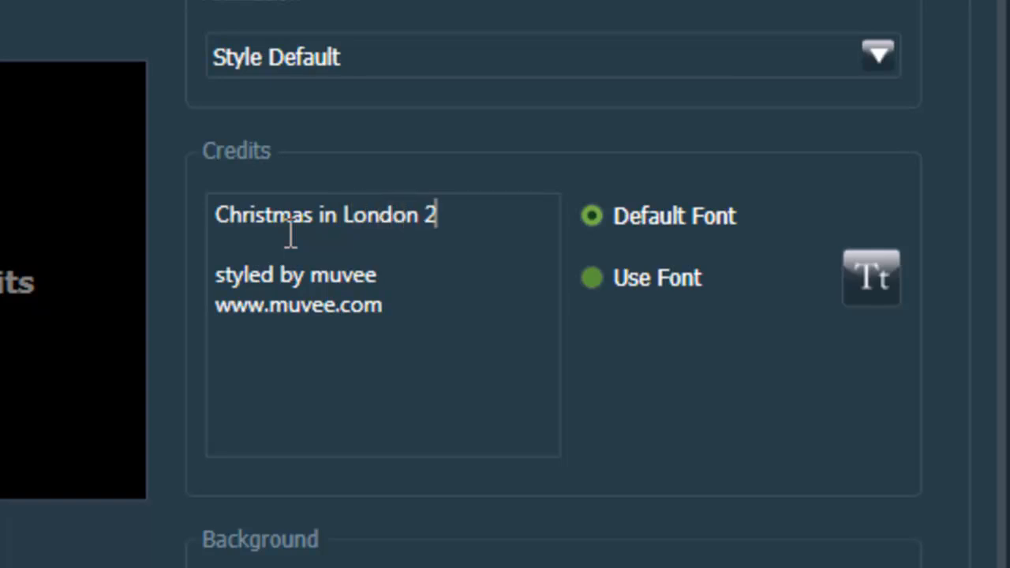
type("011")
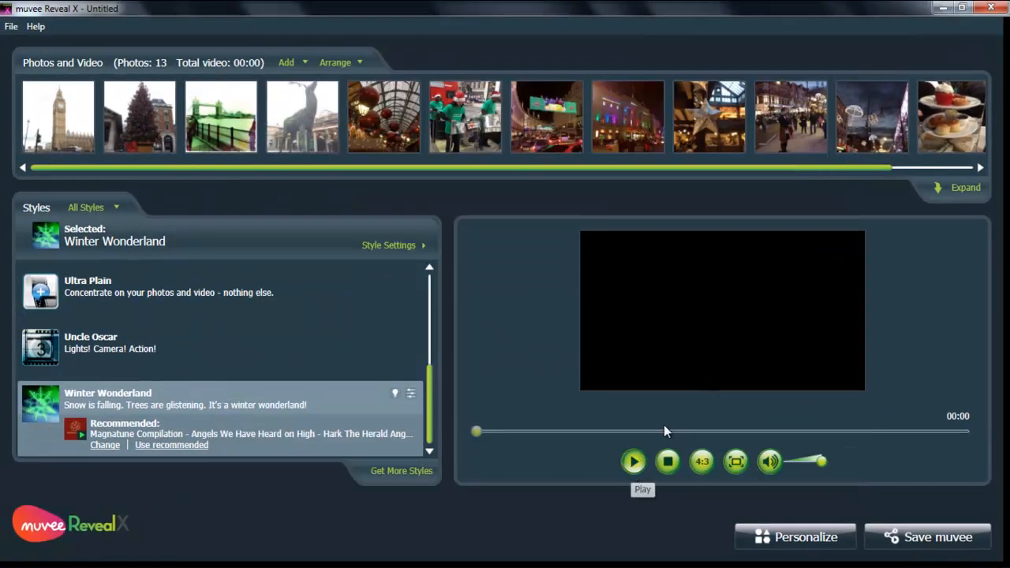
- Play the preview of the snowy 'Christmas in London, 2011' title and switch it to full screen
left_click(634, 462)
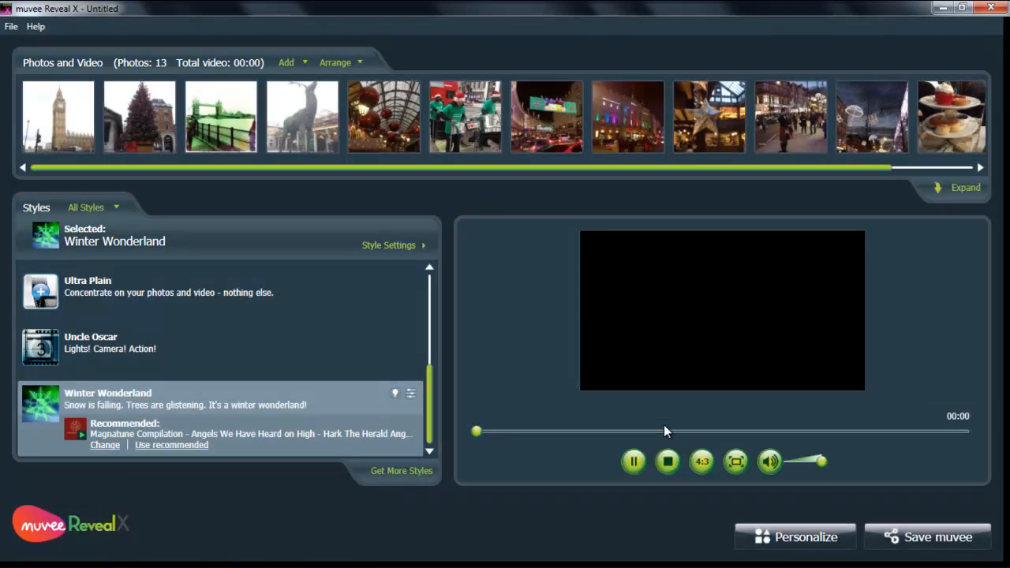
left_click(633, 461)
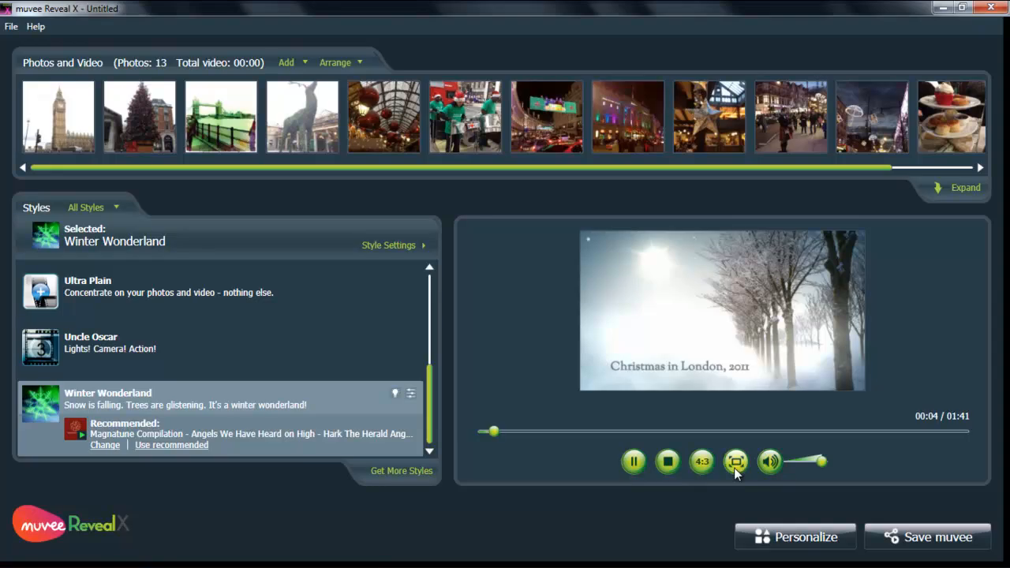
left_click(735, 462)
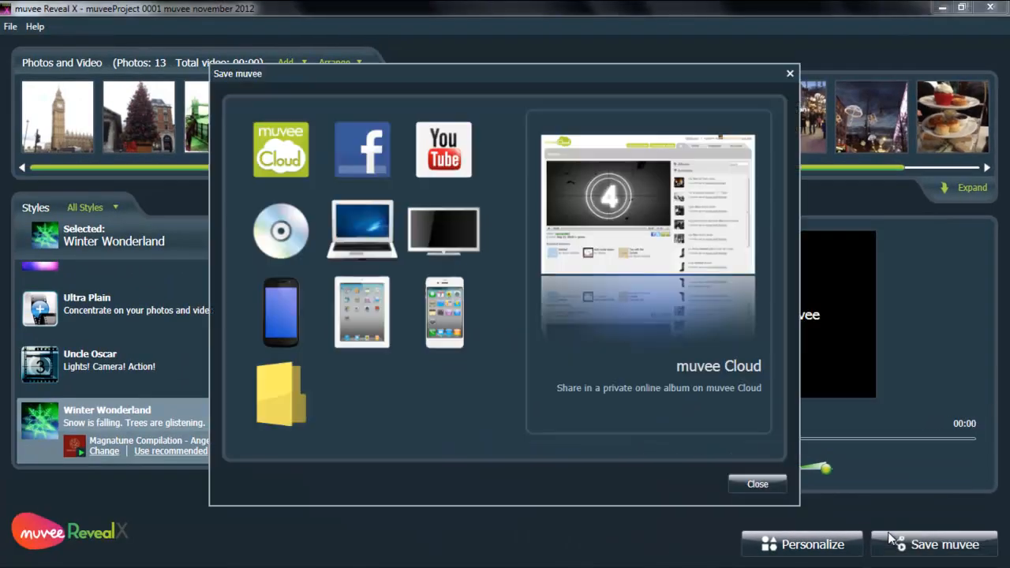
- Under Save muvee, review the YouTube and muvee Cloud upload settings, returning from each
left_click(442, 230)
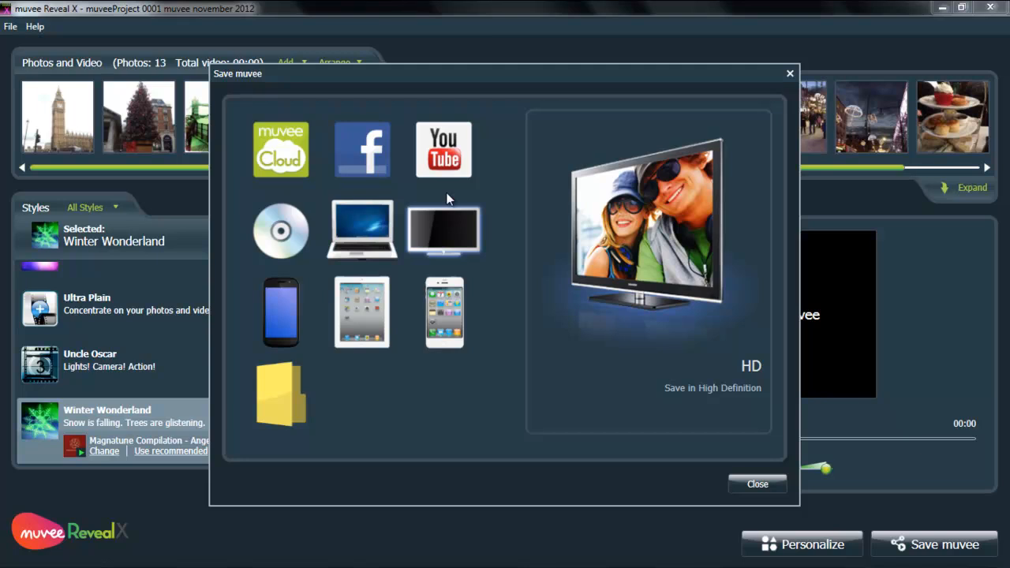
left_click(443, 150)
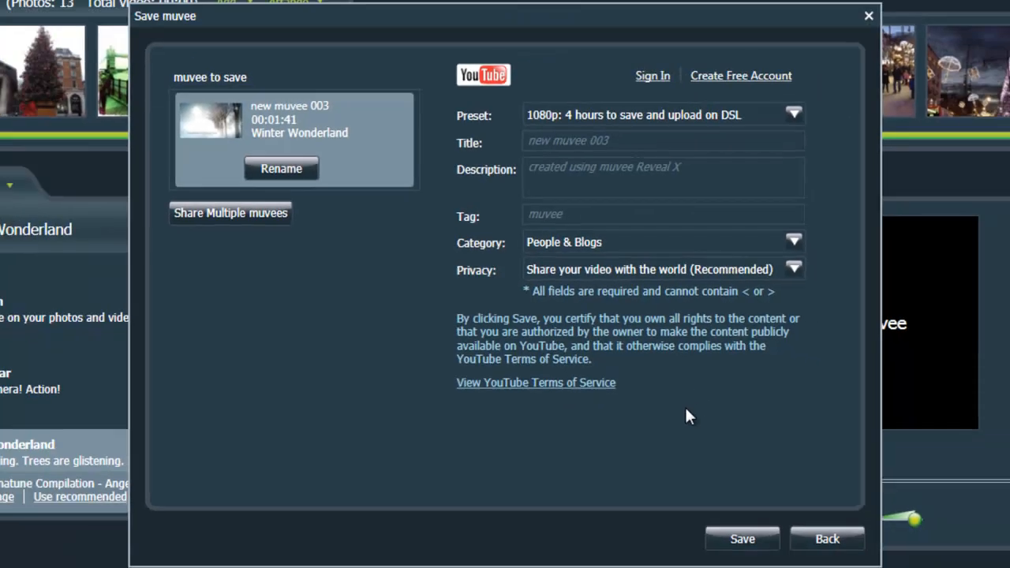
left_click(827, 538)
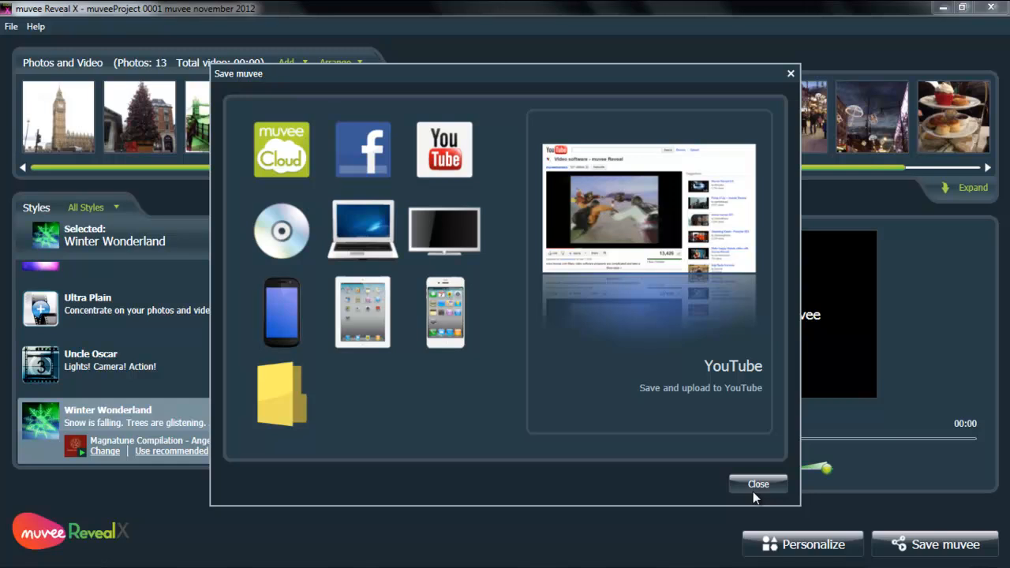
left_click(362, 149)
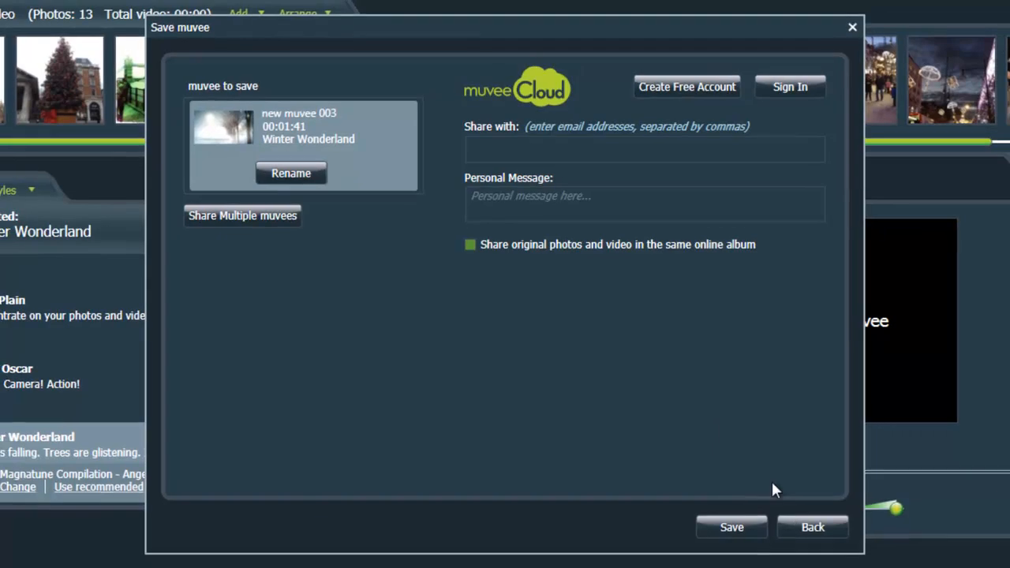
left_click(812, 527)
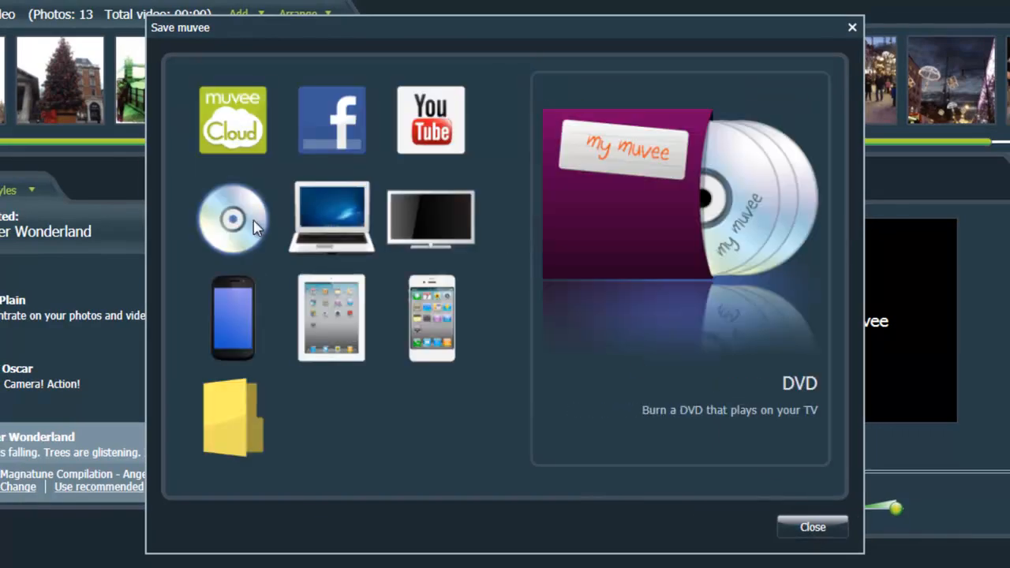
- Check what the DVD, Computer, Mobile and iPad outputs offer
left_click(330, 219)
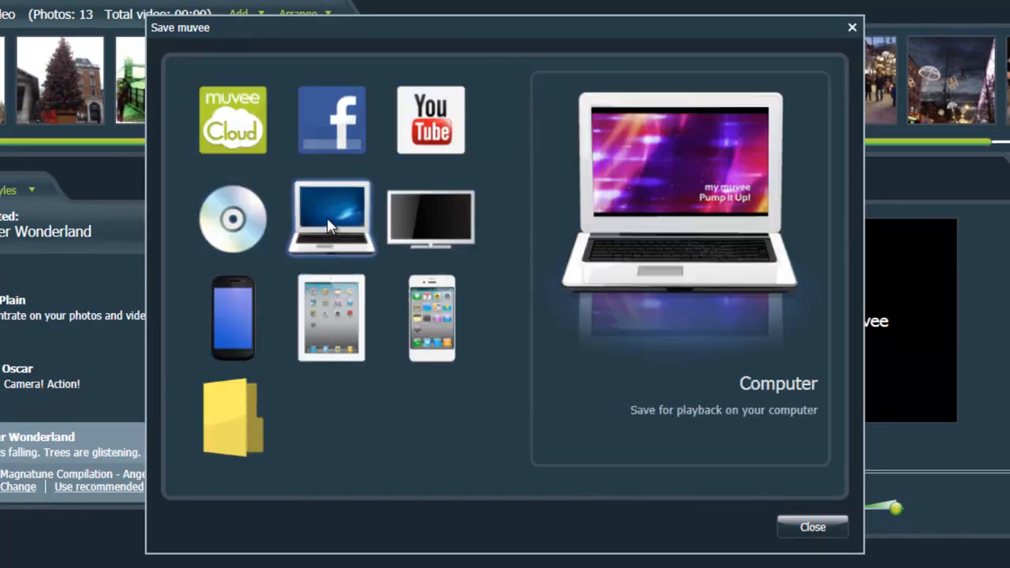
left_click(232, 318)
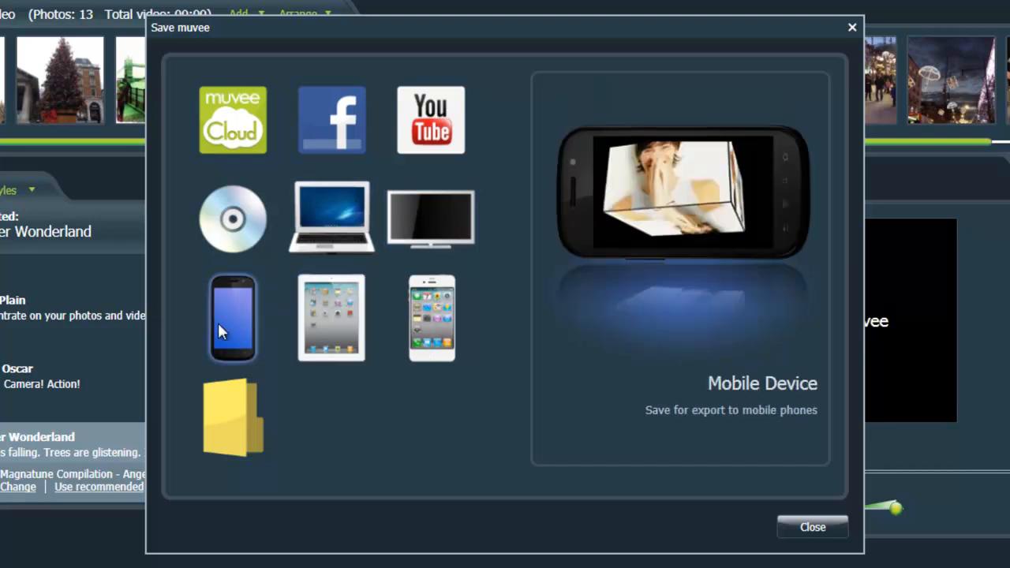
left_click(330, 318)
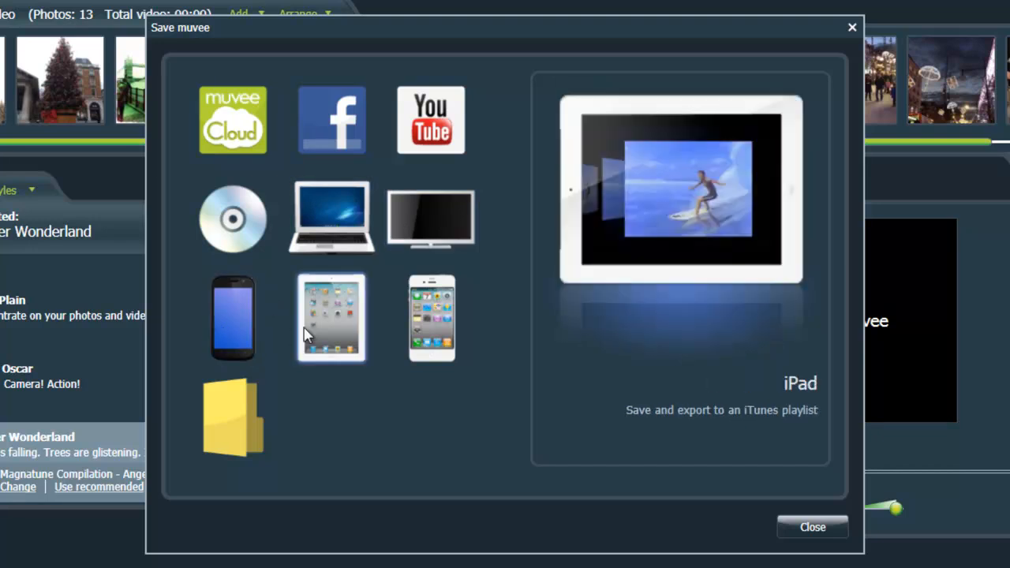
left_click(431, 318)
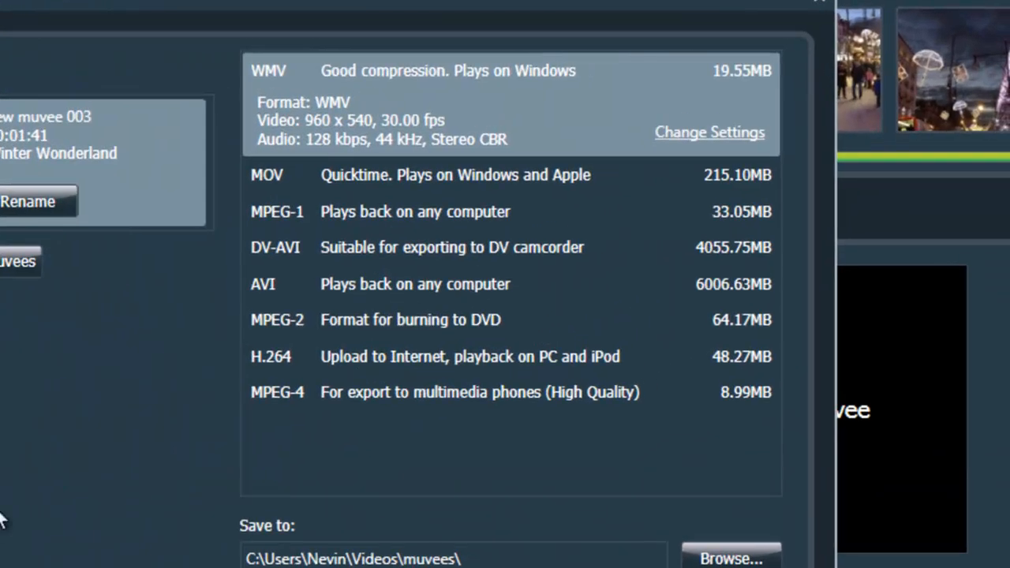
mouse_move(307, 116)
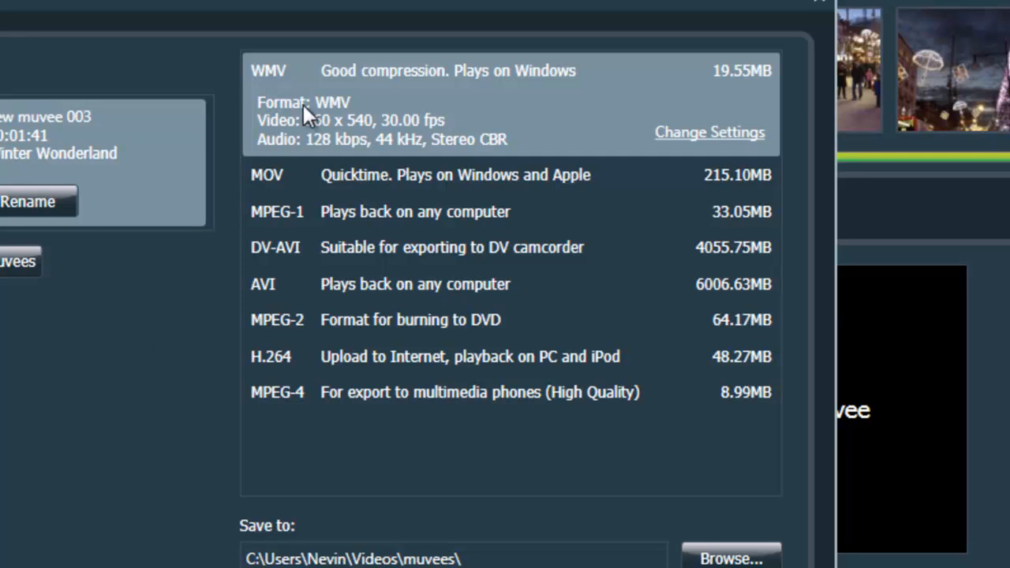
mouse_move(569, 217)
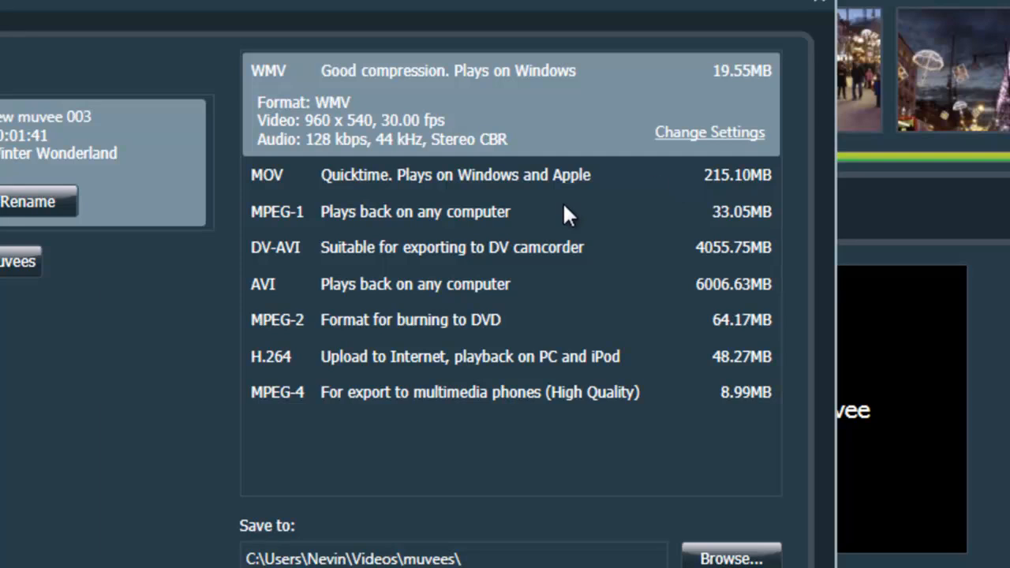
mouse_move(574, 283)
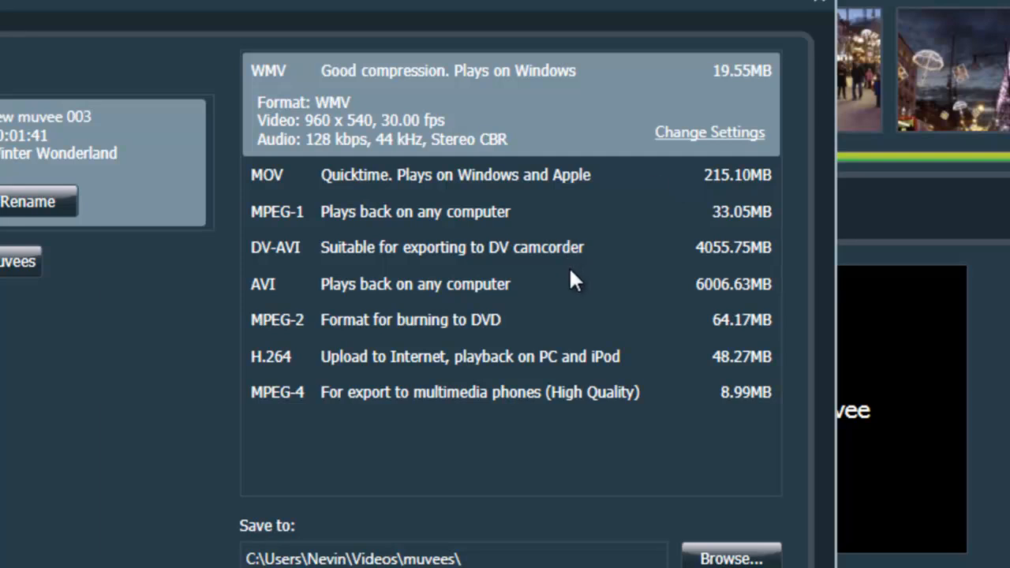
mouse_move(574, 300)
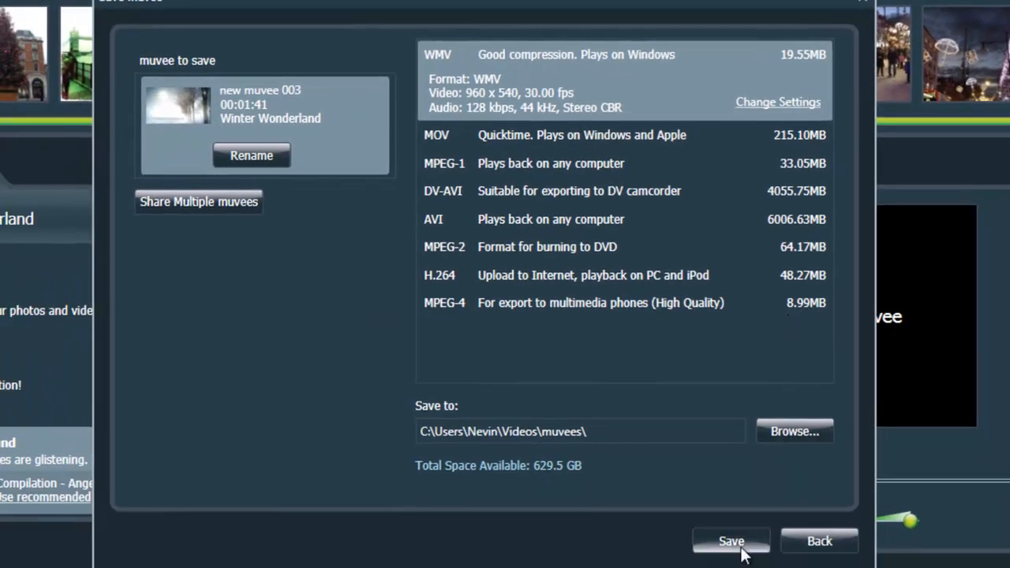
- Save the slideshow for computer playback as WMV in the default folder
left_click(730, 540)
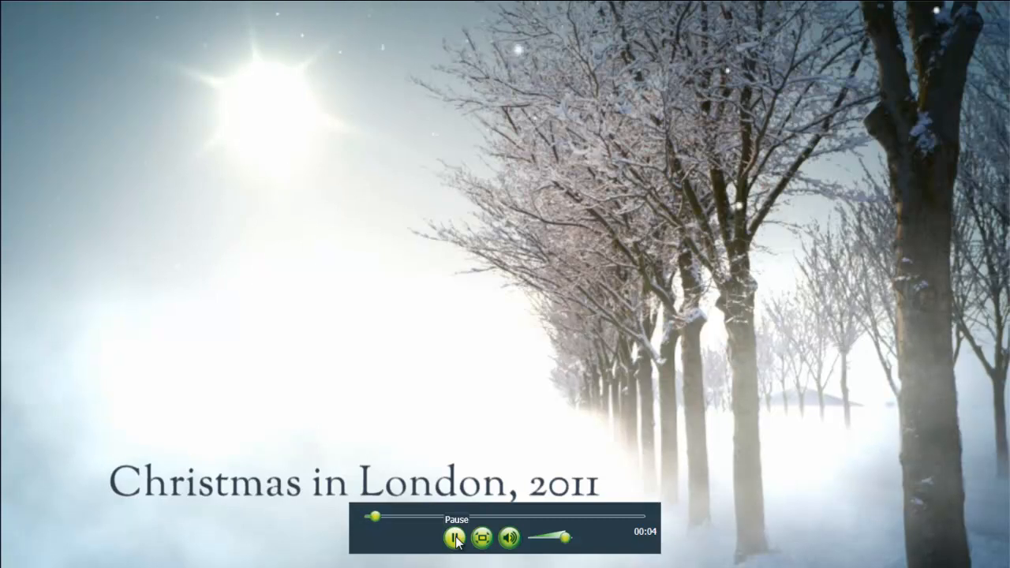
- Use the full-screen player controls as the saved WMV moves past the title to Big Ben
left_click(456, 538)
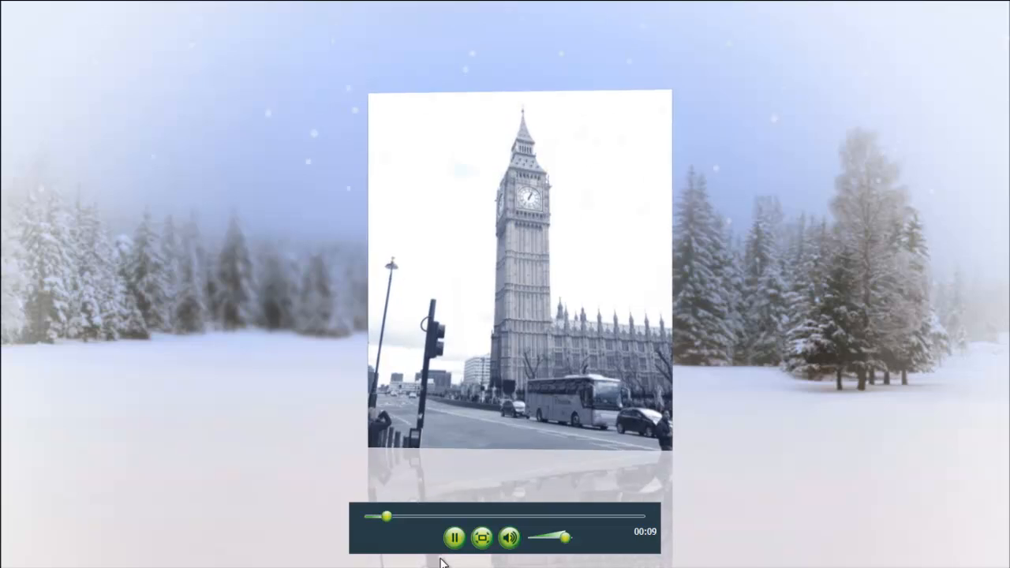